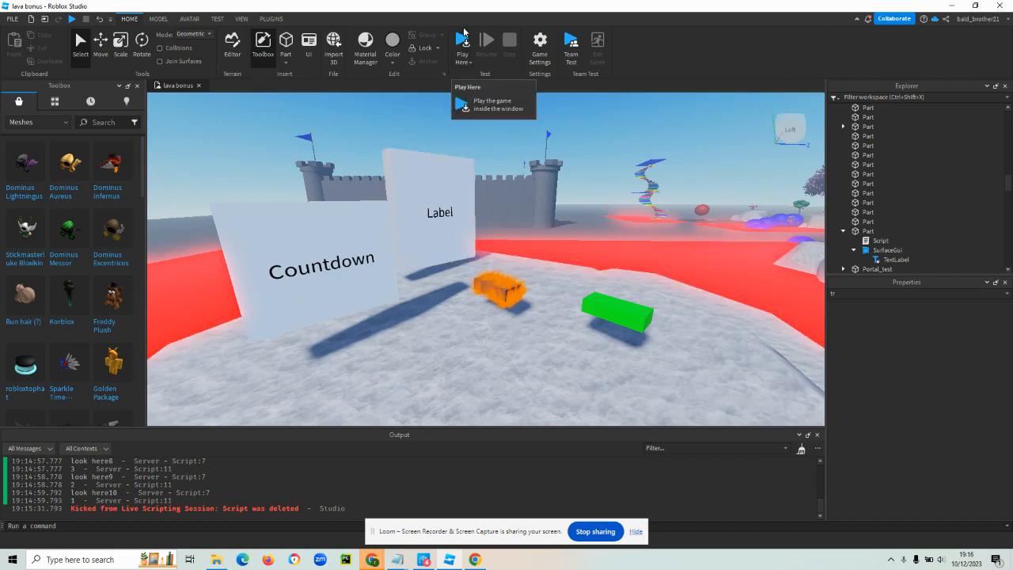
- Playtest the game, then insert a new grey block part onto the lava-bonus floor
left_click(463, 43)
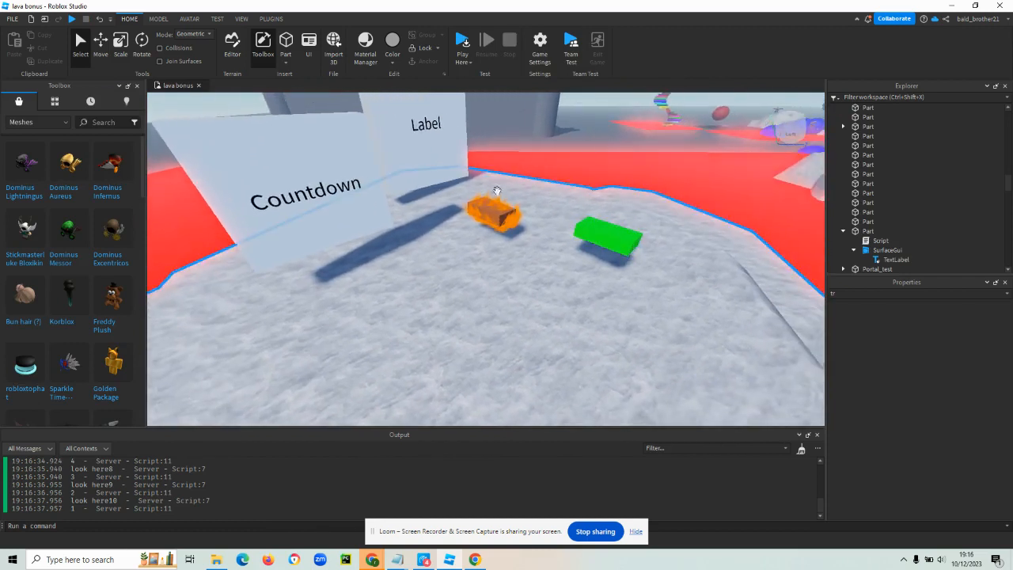
left_click(495, 213)
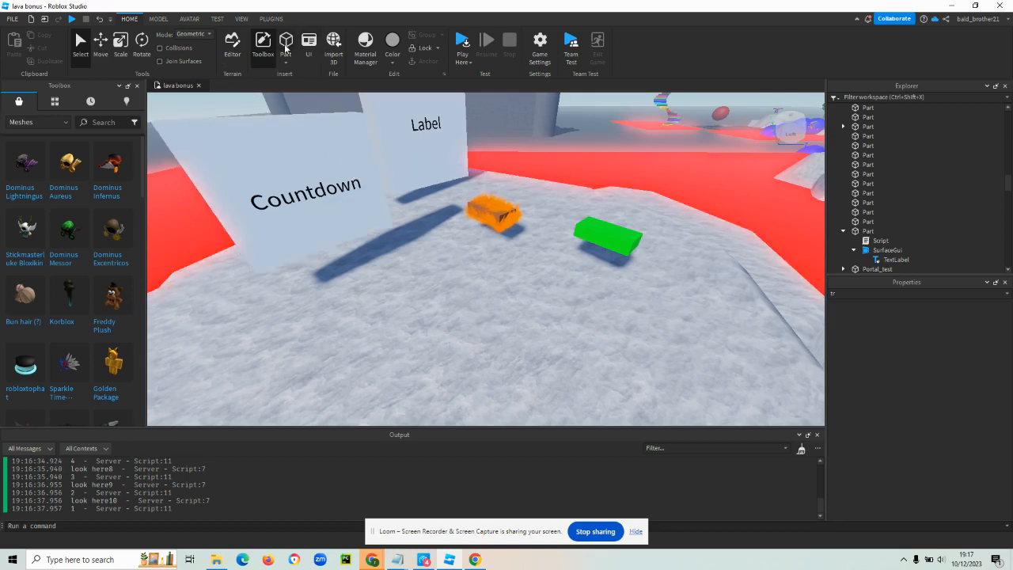
left_click(433, 251)
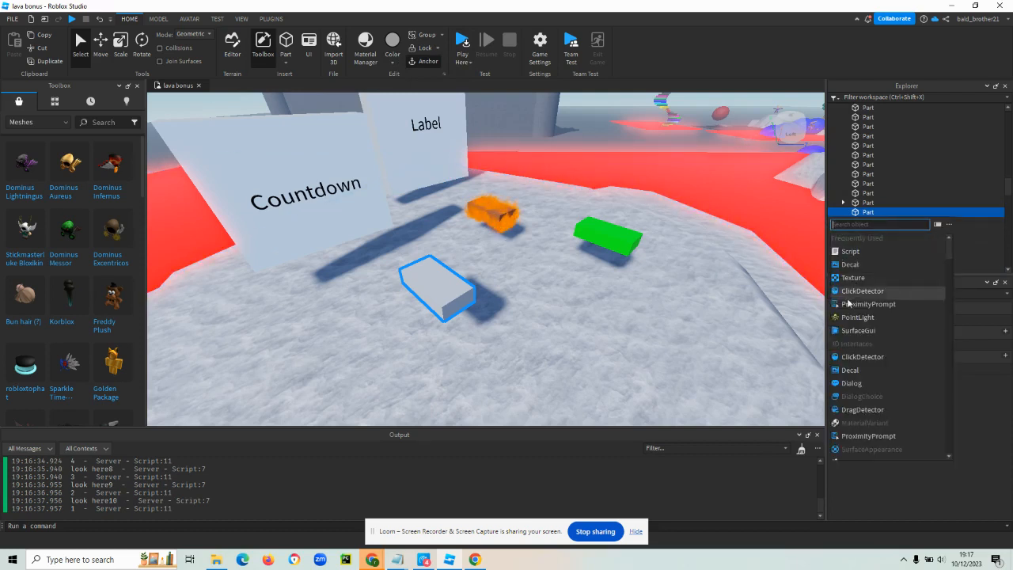
- Insert a ParticleEmitter into the block and open its particle Color picker
type("pa")
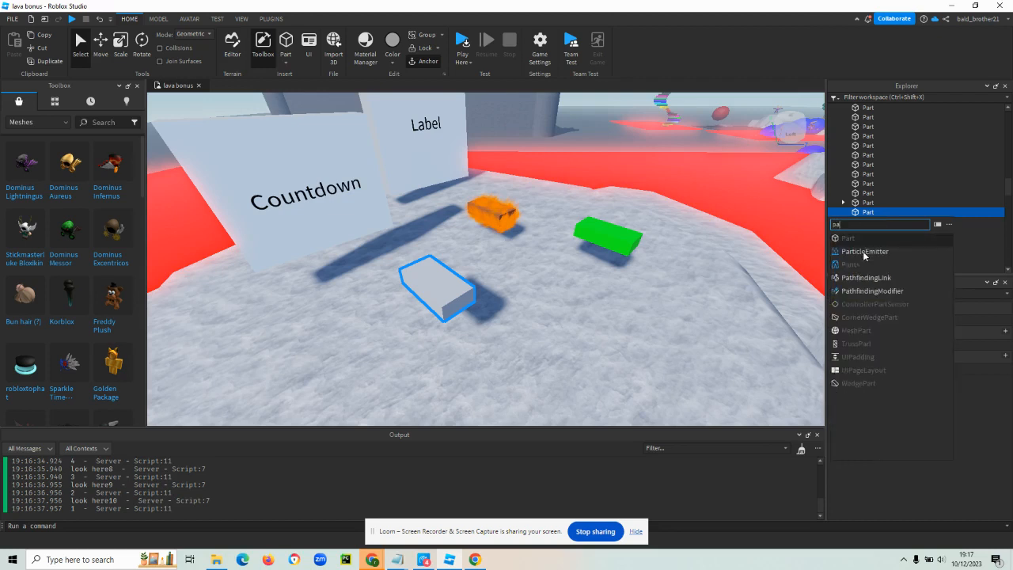
left_click(865, 250)
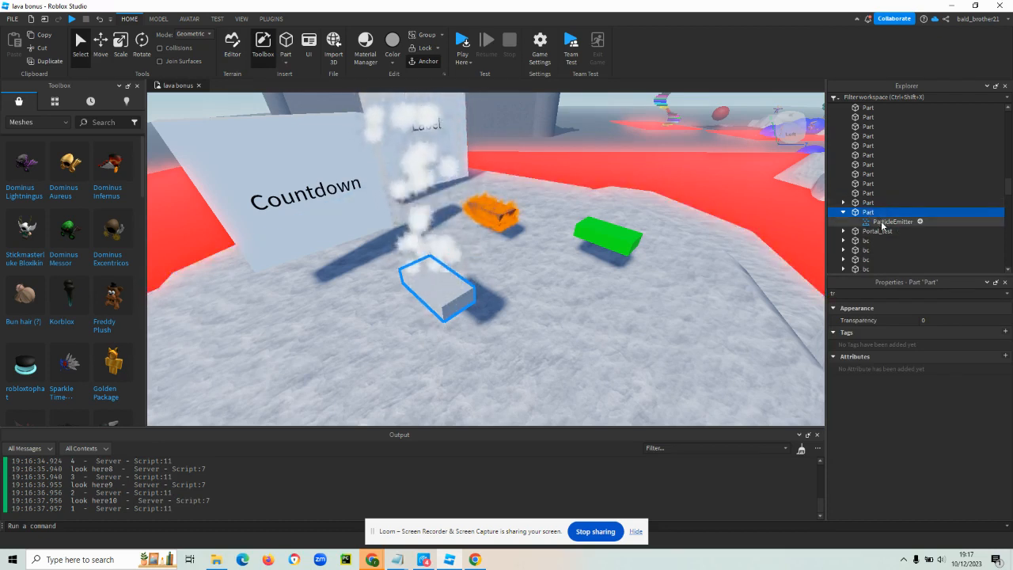
left_click(893, 221)
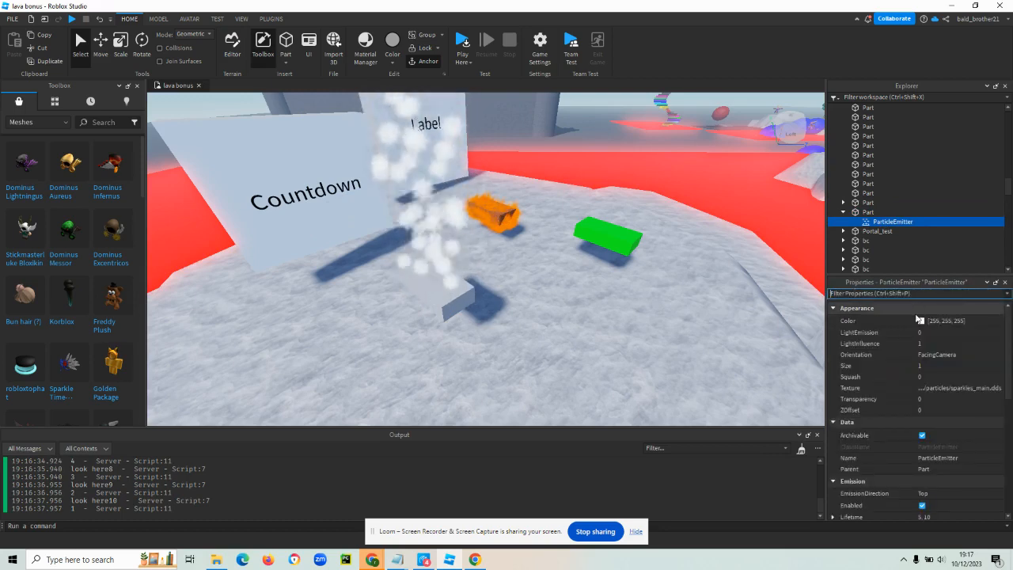
left_click(921, 320)
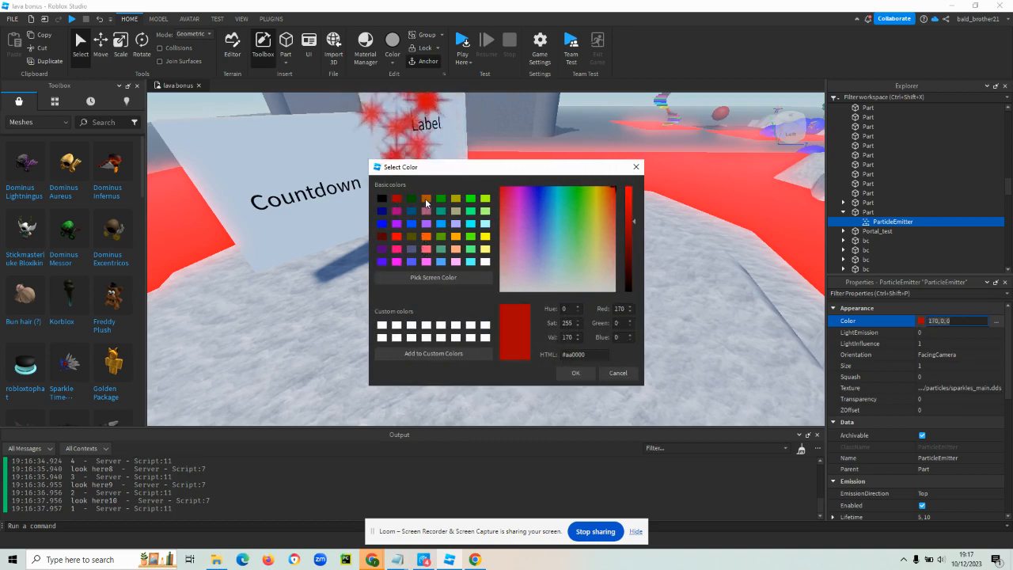
- Choose an orange basic colour for the particles and confirm it
left_click(606, 190)
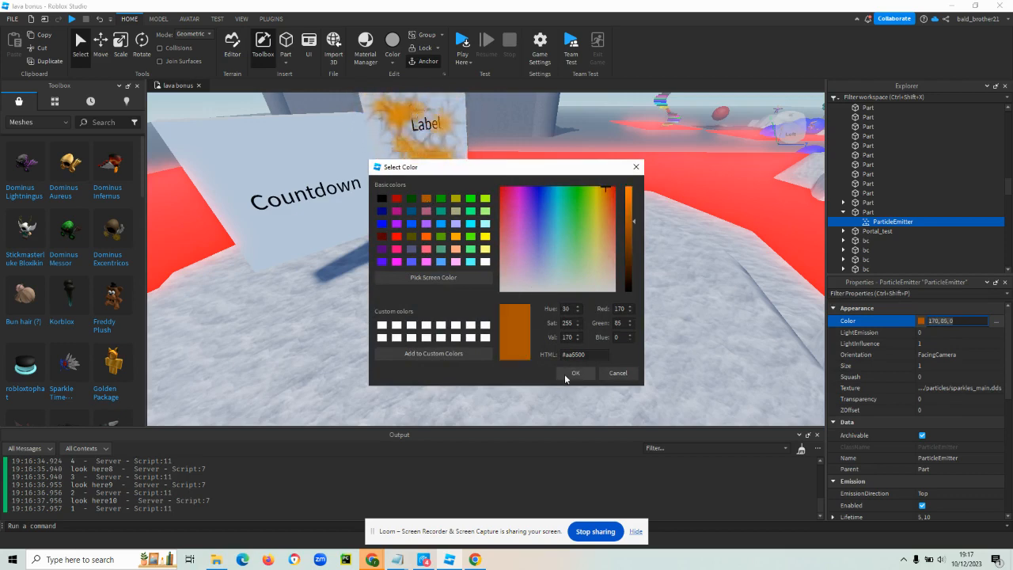
left_click(576, 373)
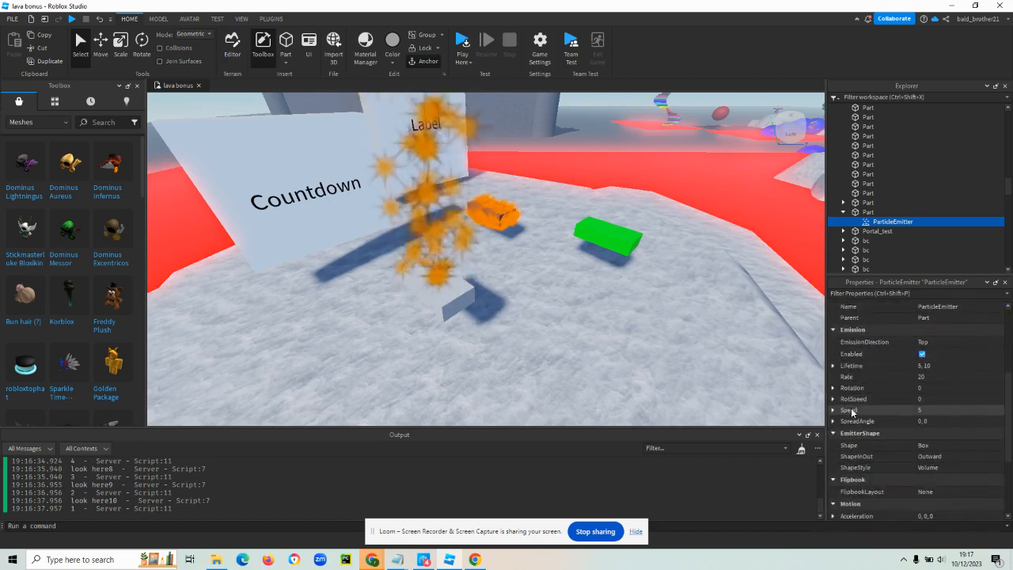
- Set the particle emitter's Speed to 0
left_click(934, 410)
type("0")
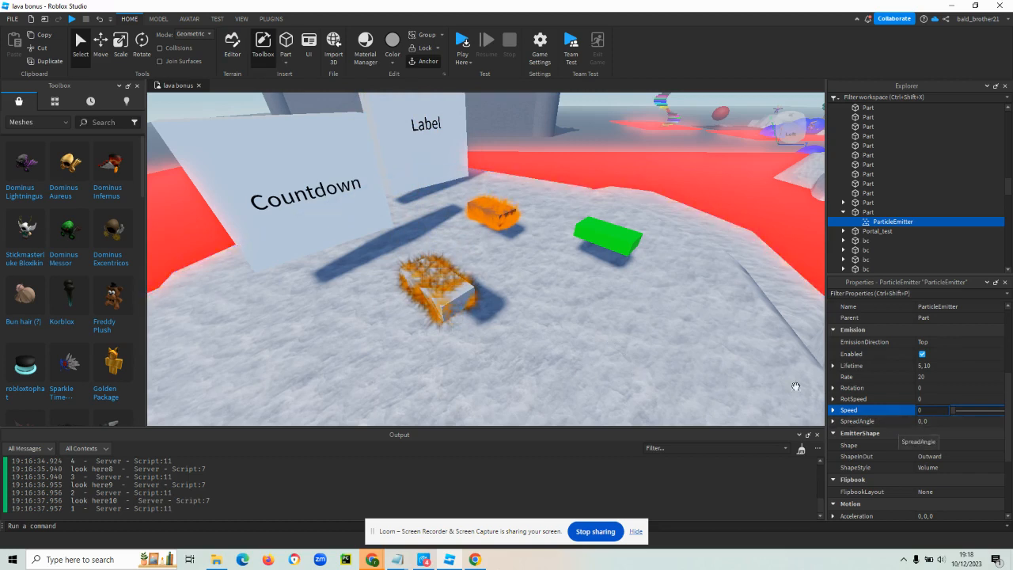
left_click(435, 289)
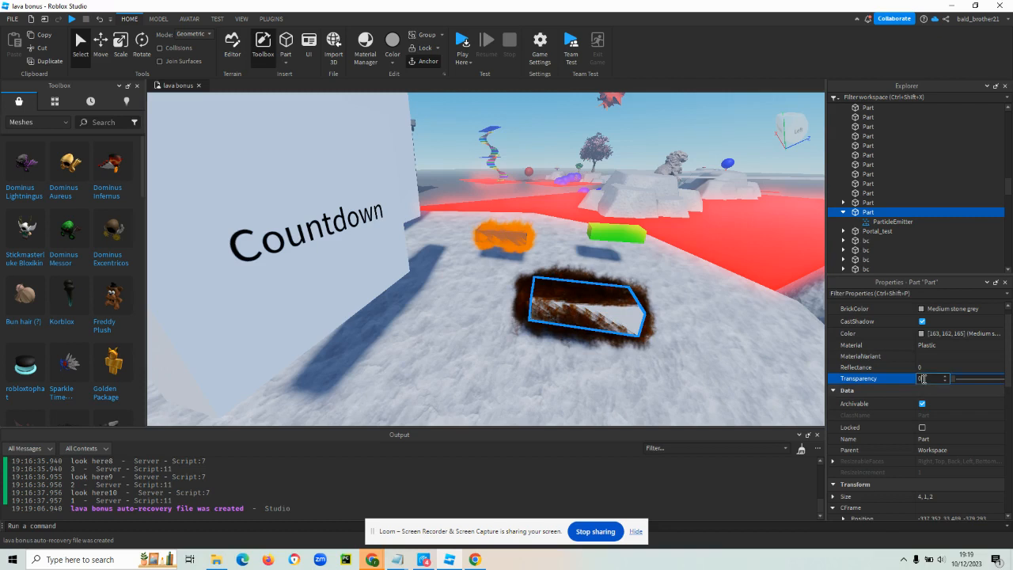
- Set the block's Transparency to 1 and open its insert-object list in Explorer
type("0")
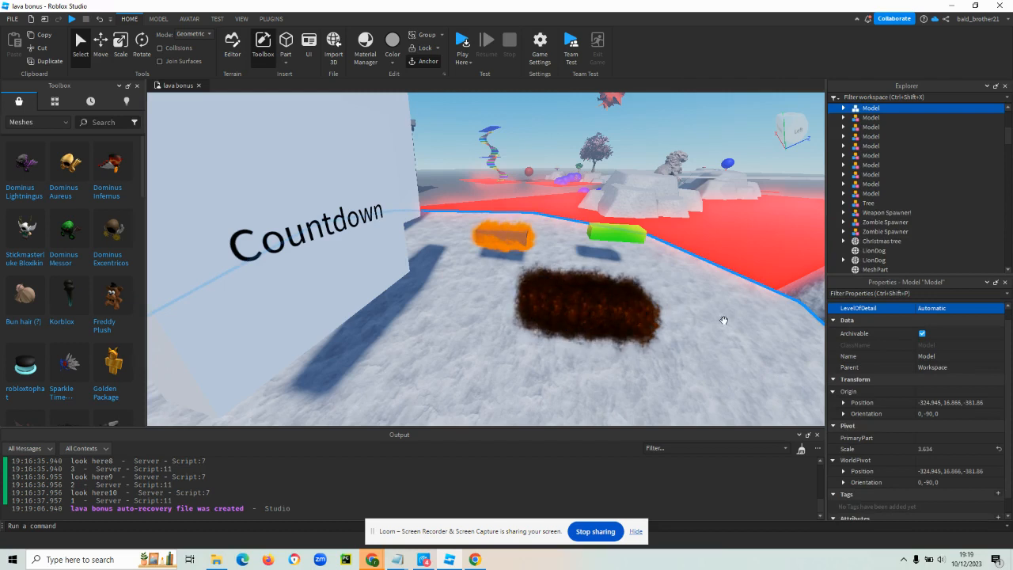
mouse_move(755, 296)
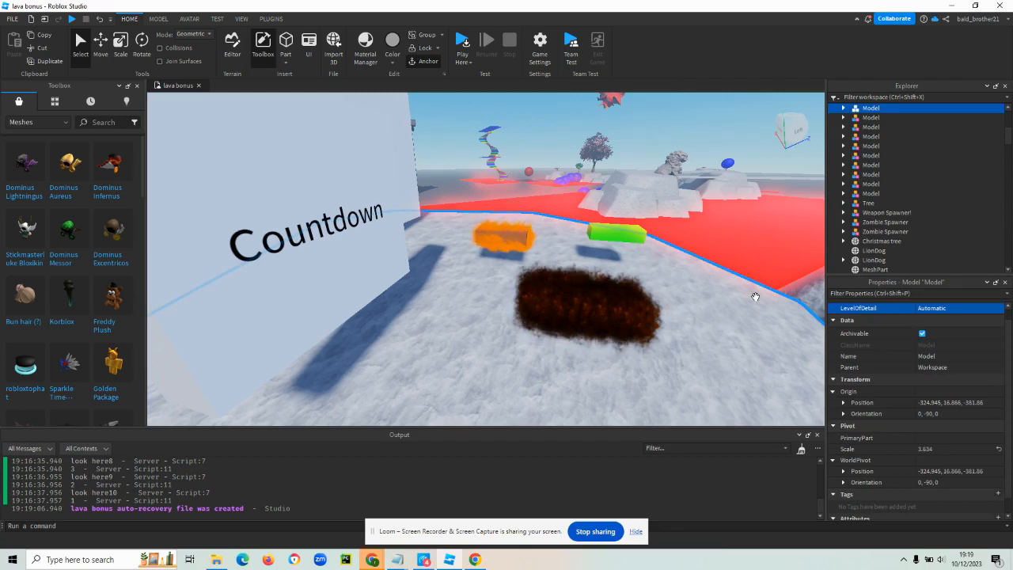
left_click(586, 309)
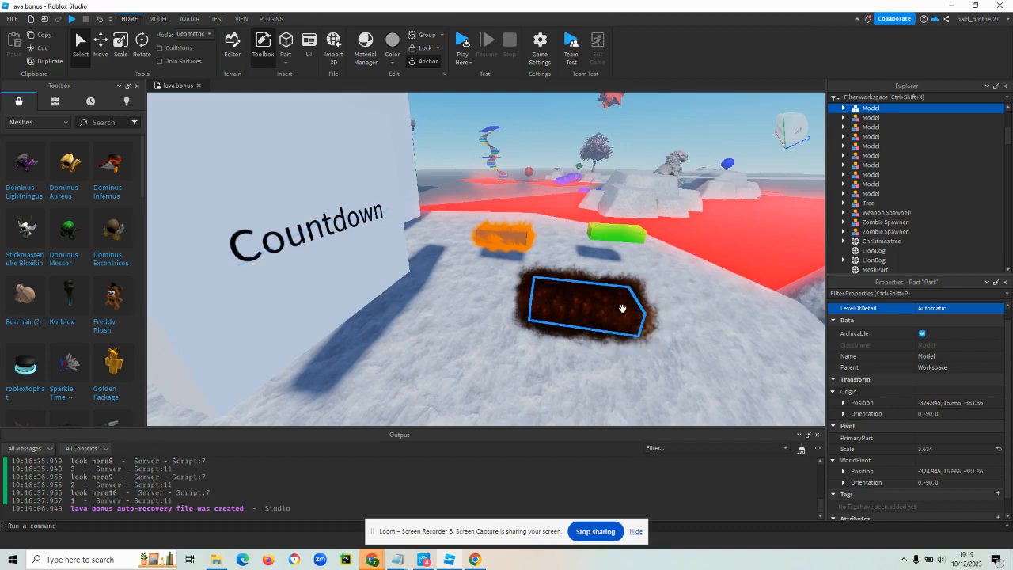
left_click(867, 219)
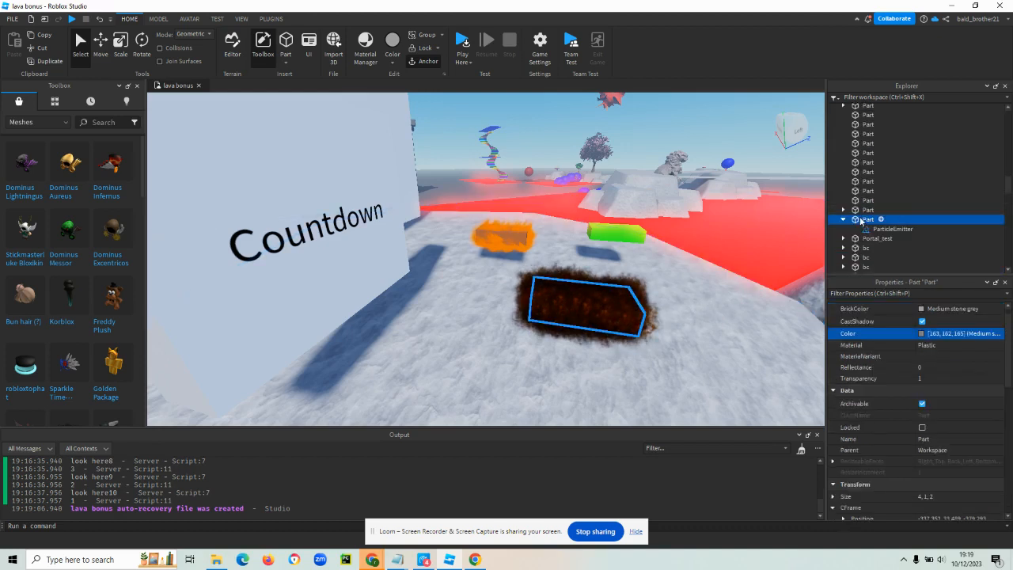
left_click(881, 220)
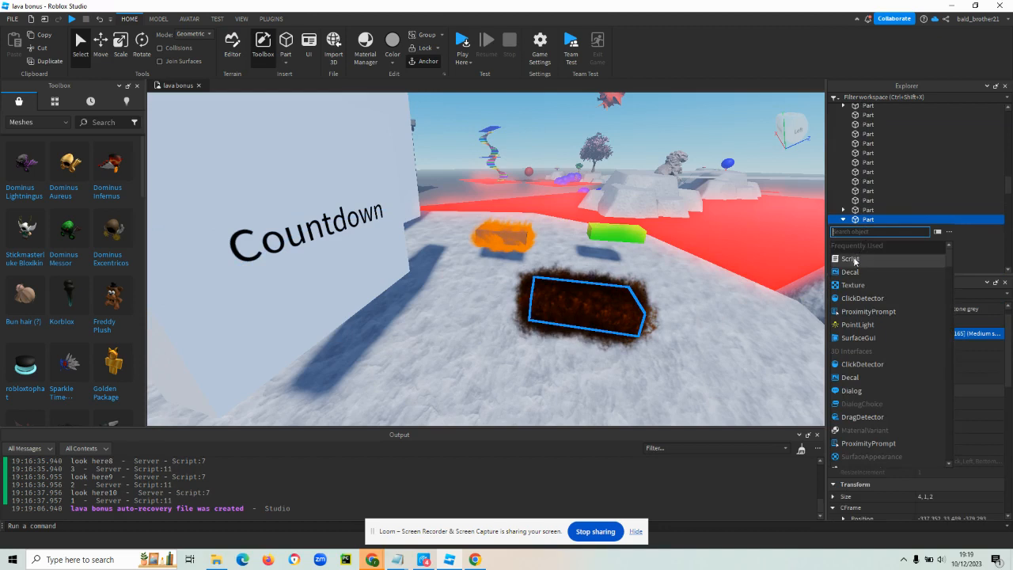
- Insert a Script into the block and type 'local campFire = script.Parent'
left_click(850, 258)
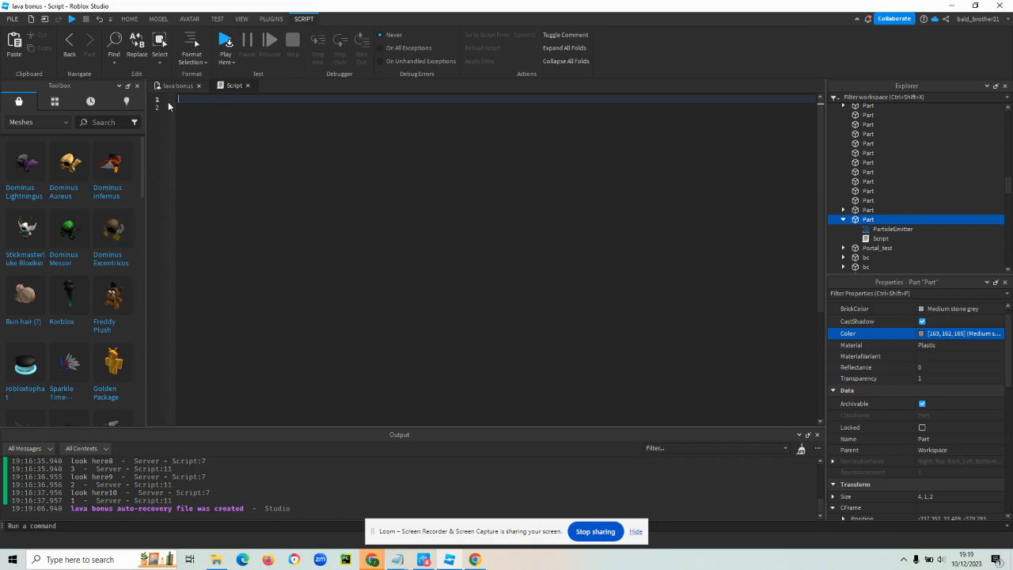
type("local")
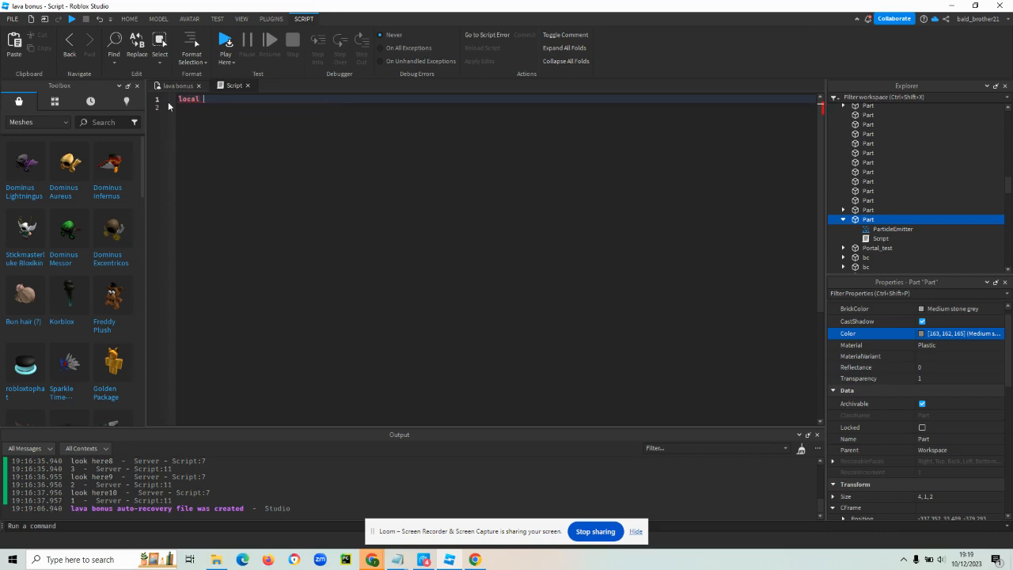
type("campire")
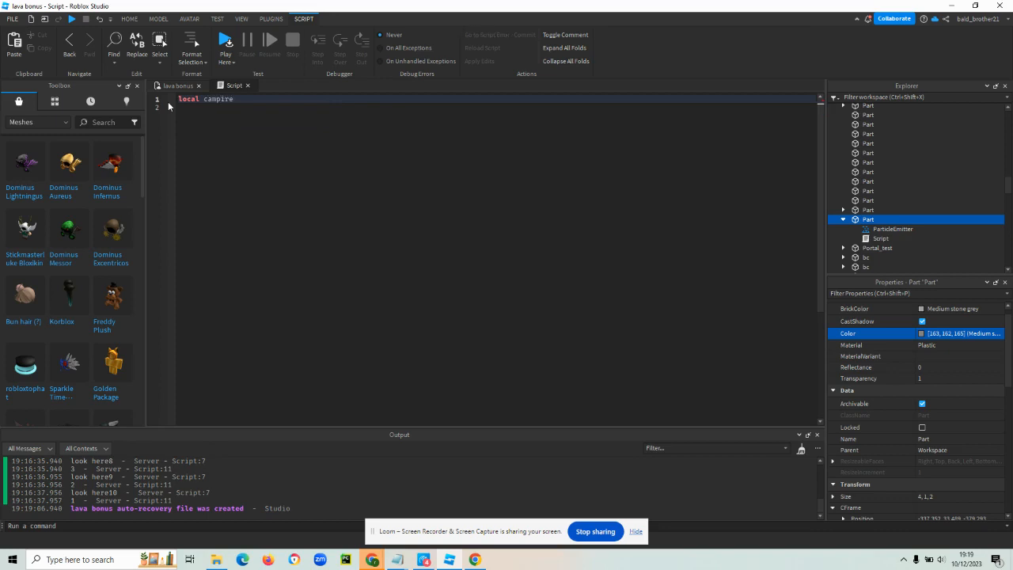
type("= script.Parent")
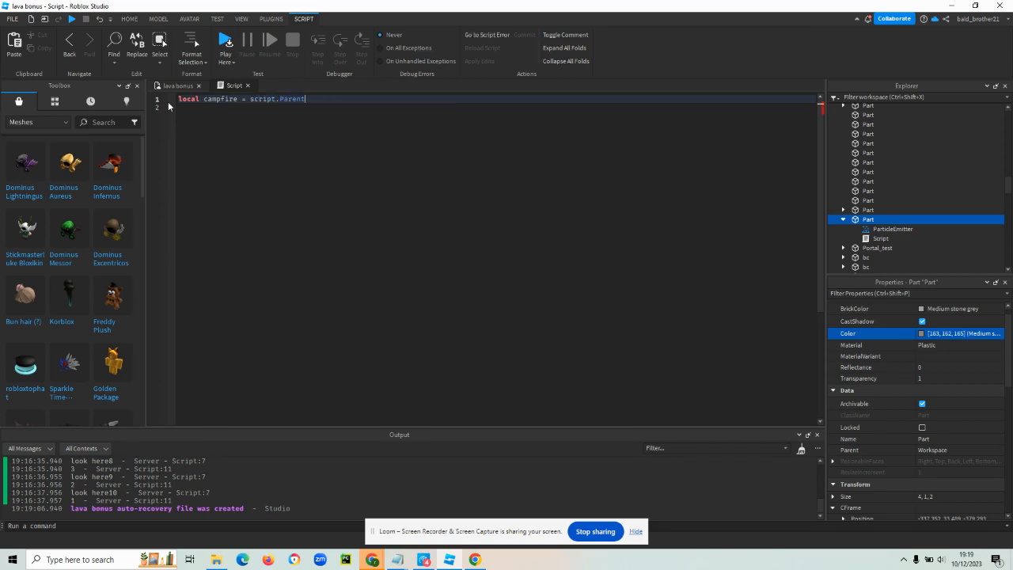
type("l")
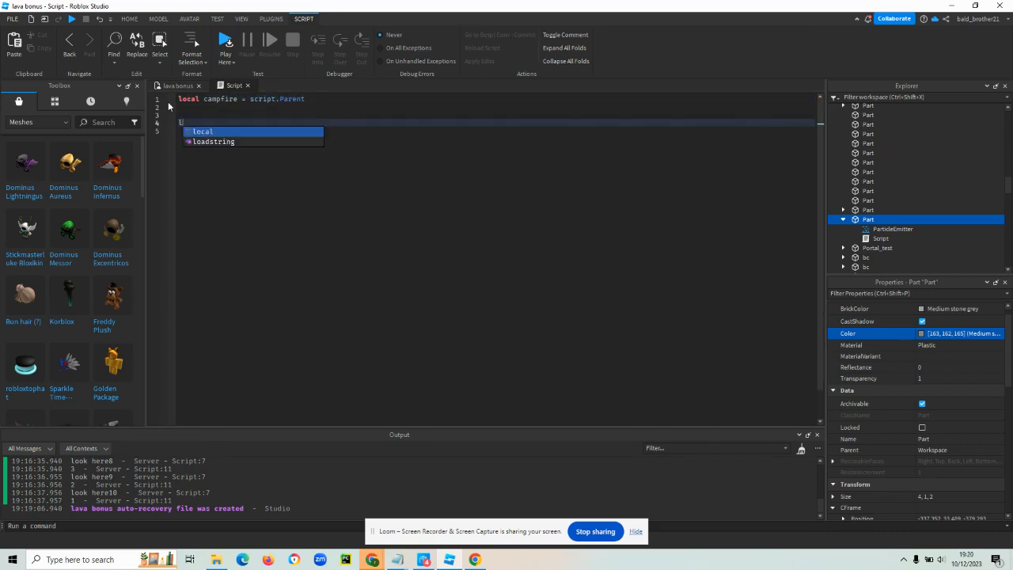
- Declare an empty 'local function burning()' block
type("local function")
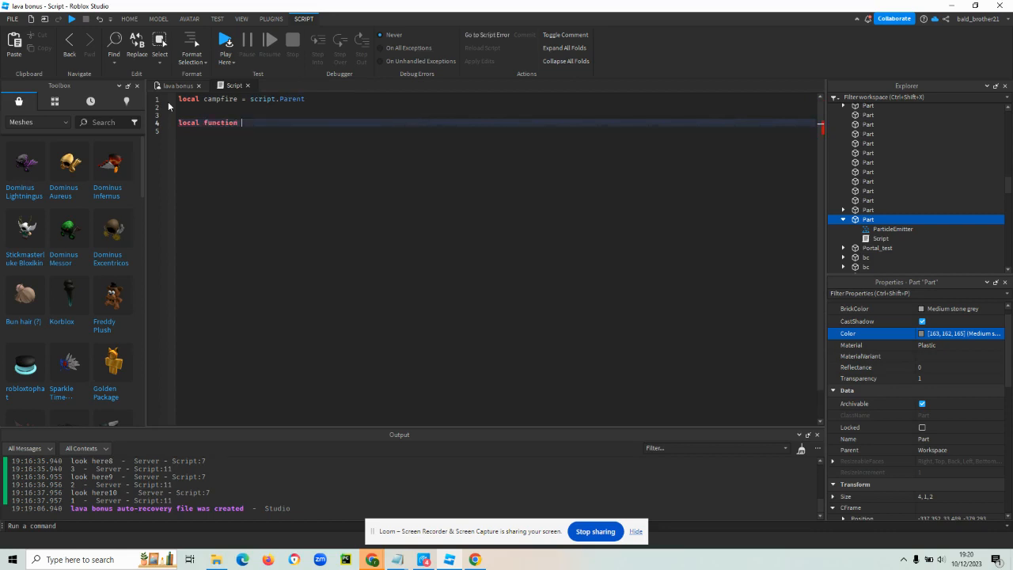
type("burning")
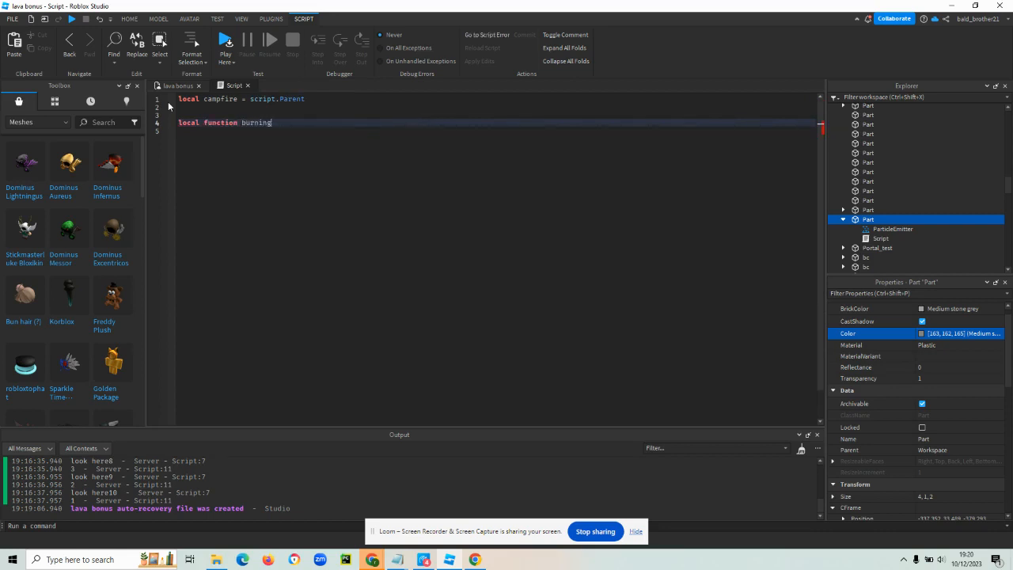
type("()")
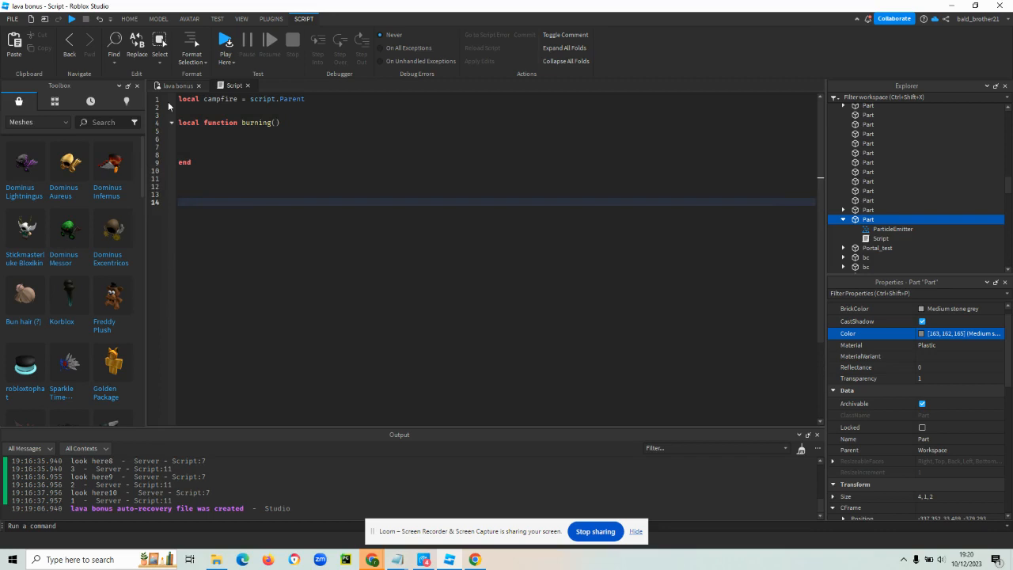
- Write 'campFire.Touched:Connect(burning)' and give burning an otherPart parameter
type("campfire")
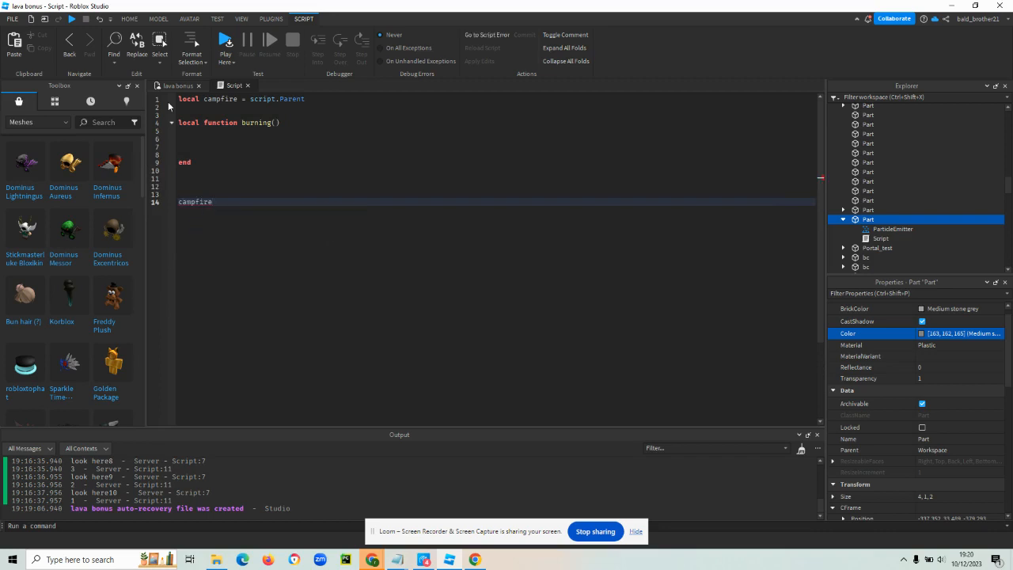
type(".Touched")
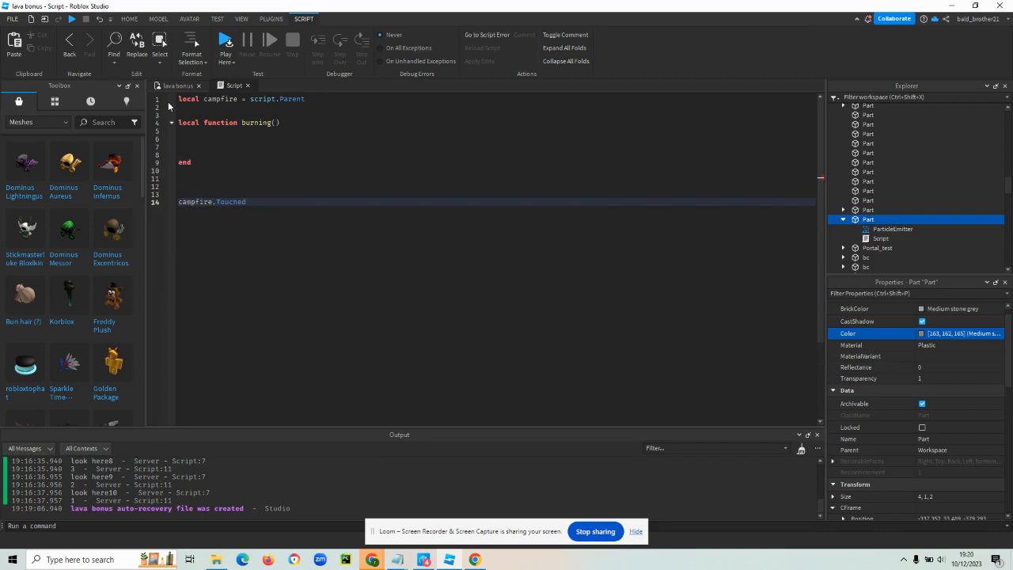
type(".")
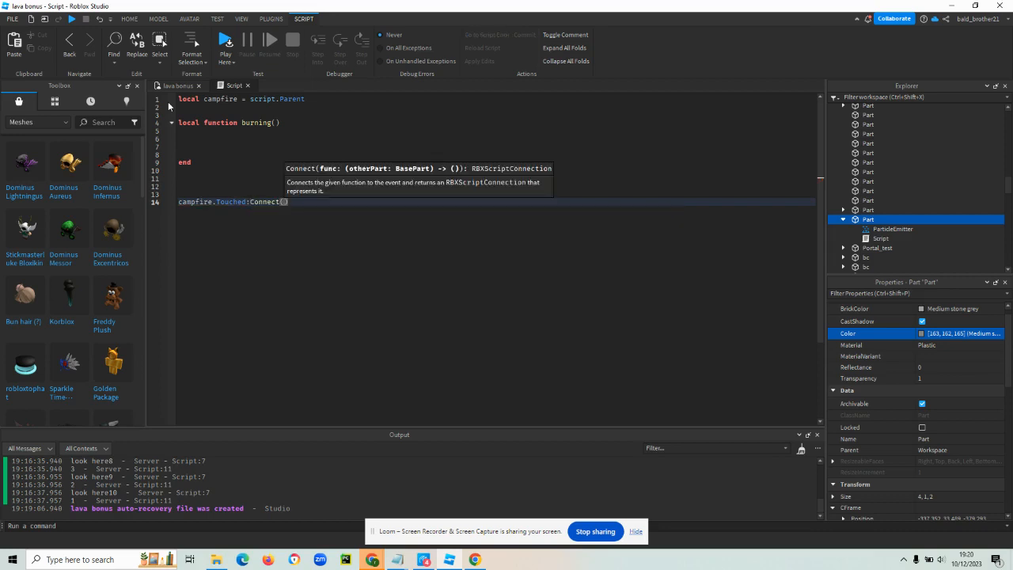
type("burning")
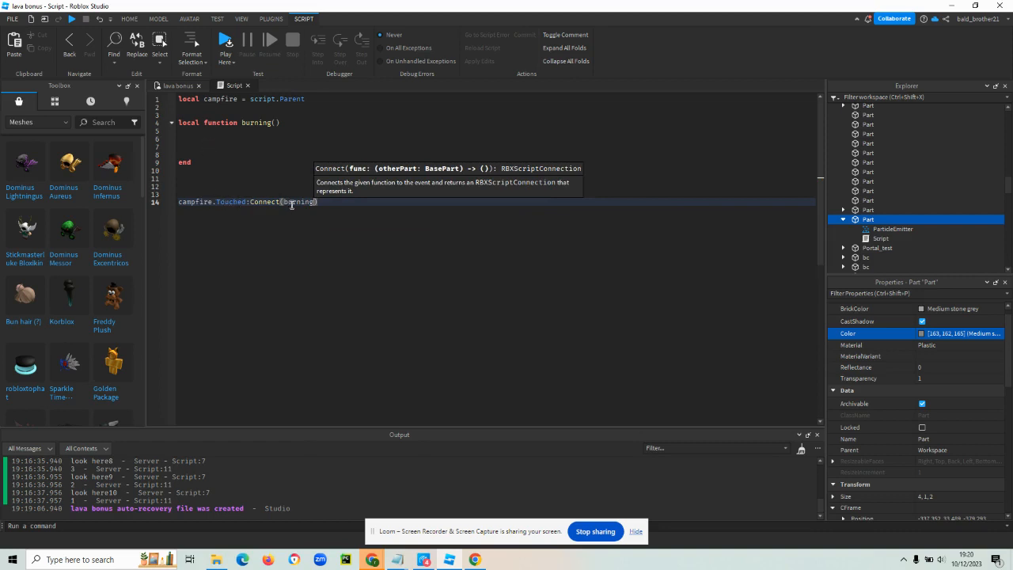
mouse_move(273, 126)
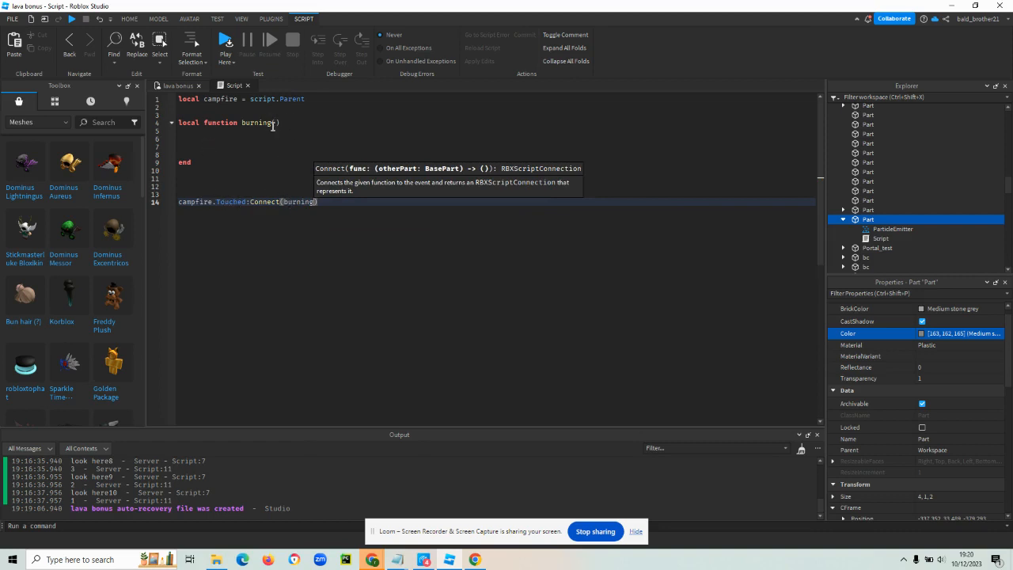
type("otherPart")
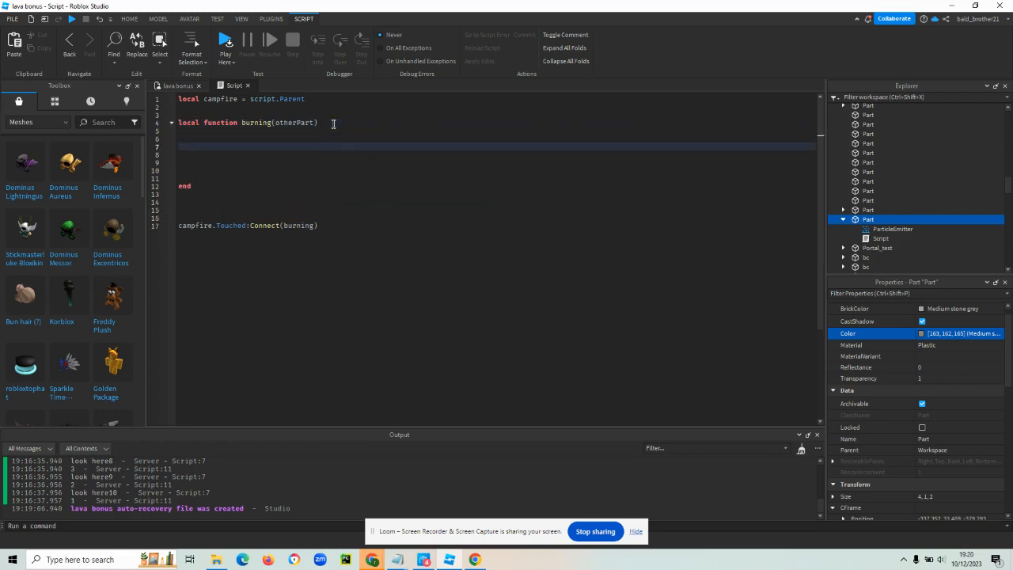
- Add 'local character = otherPart.Parent' inside burning
type("local")
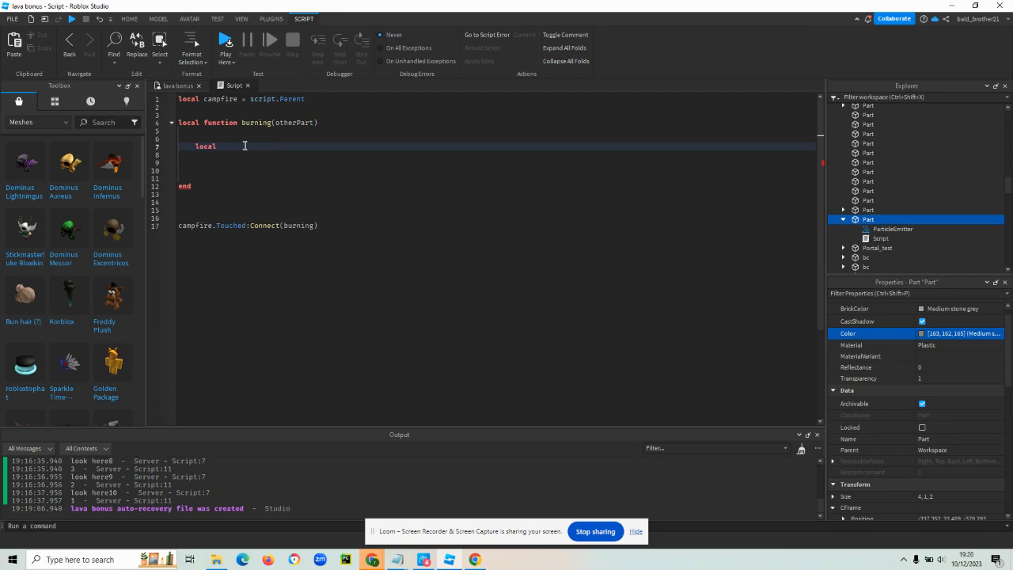
type("character = otherPart")
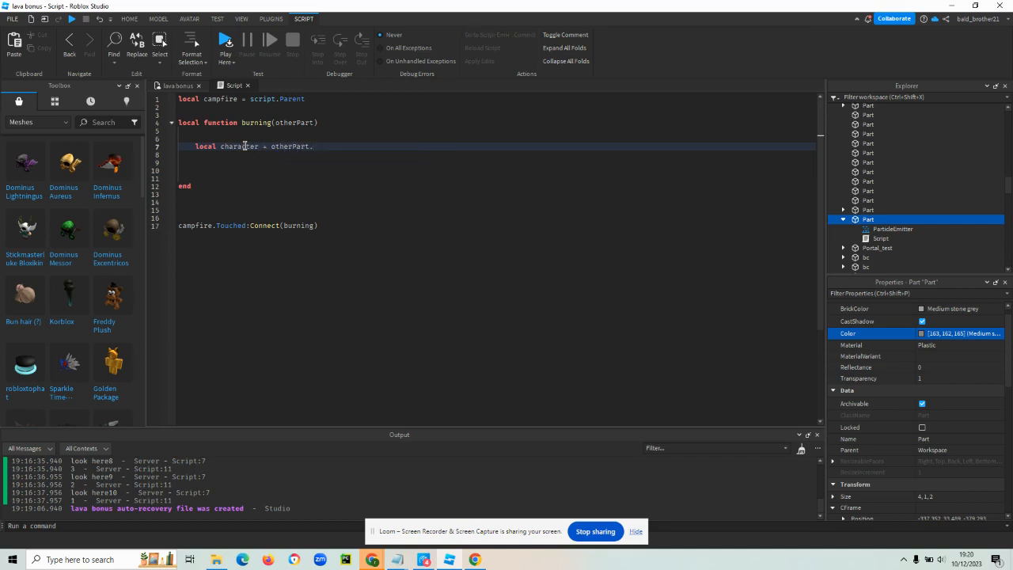
type(".Parent")
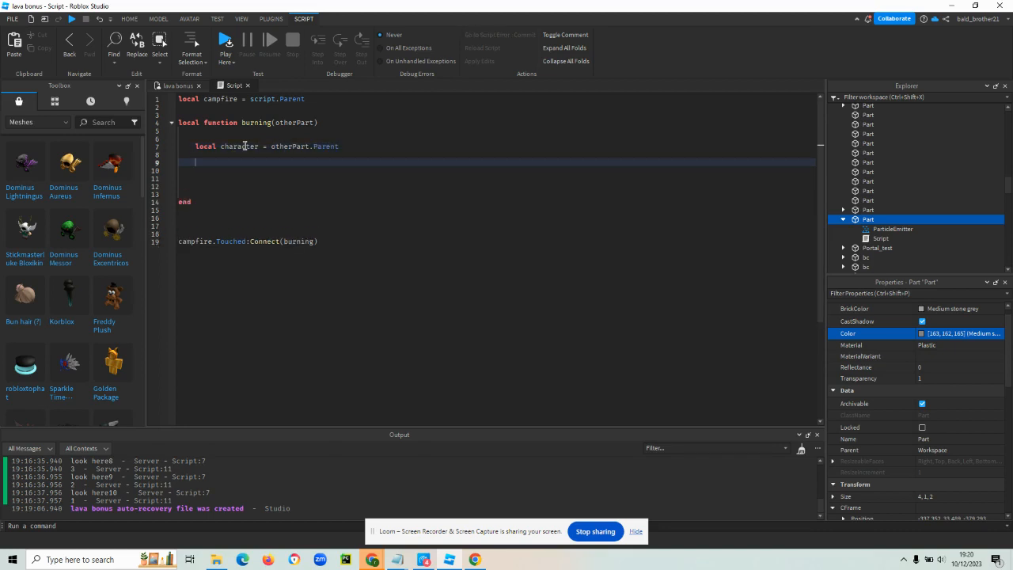
- Get the Humanoid via character:FindFirstChildWhichIsA("Humanoid") and open an 'if humanoid then' block
type("local")
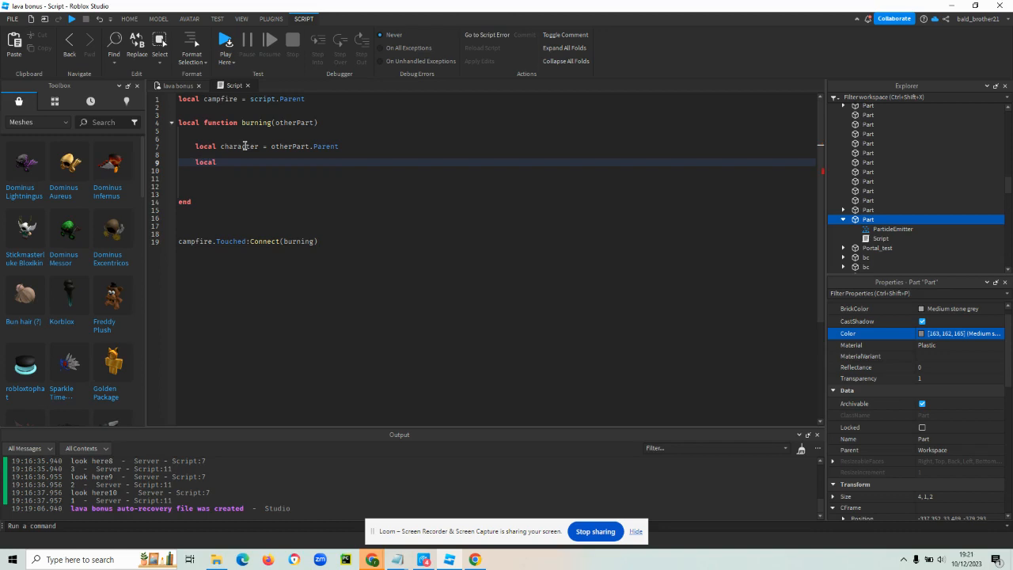
type("humanoid =")
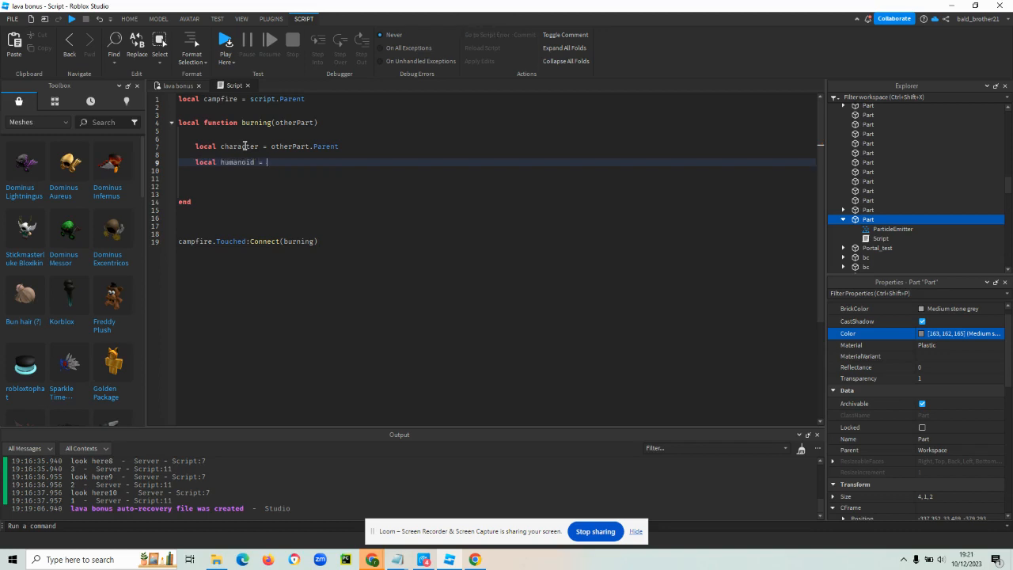
type("character")
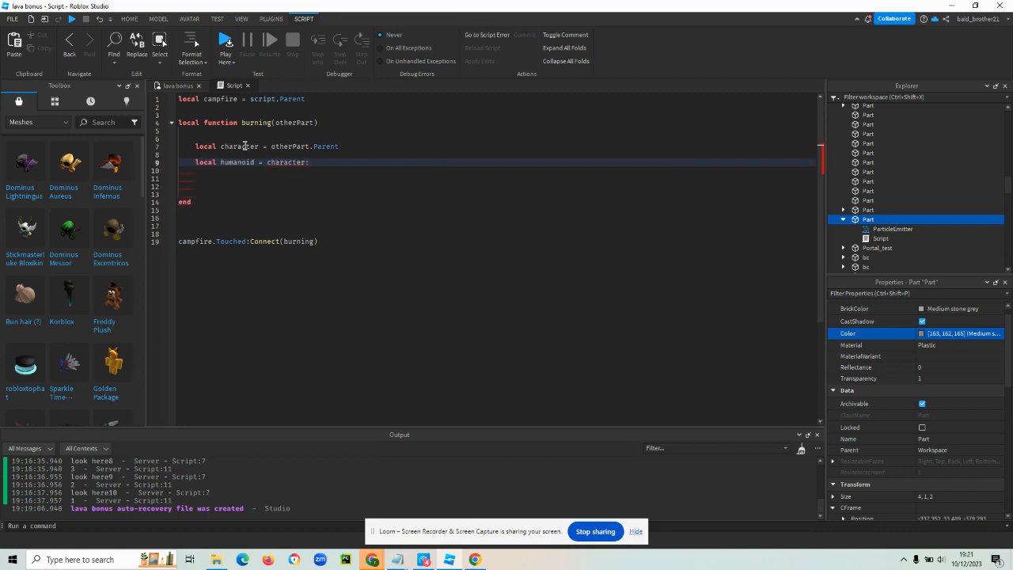
type(":FindFirstC")
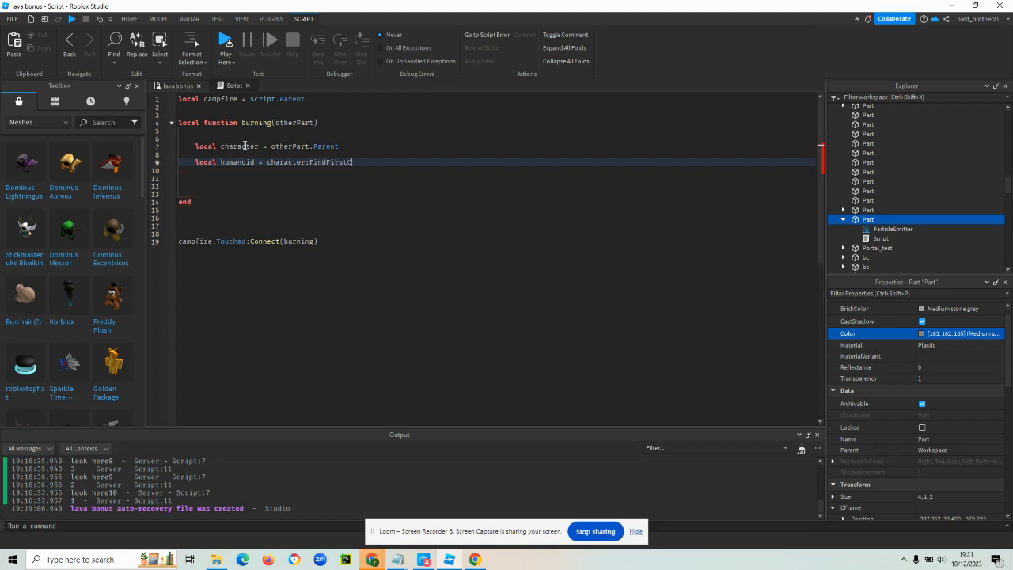
type("hild")
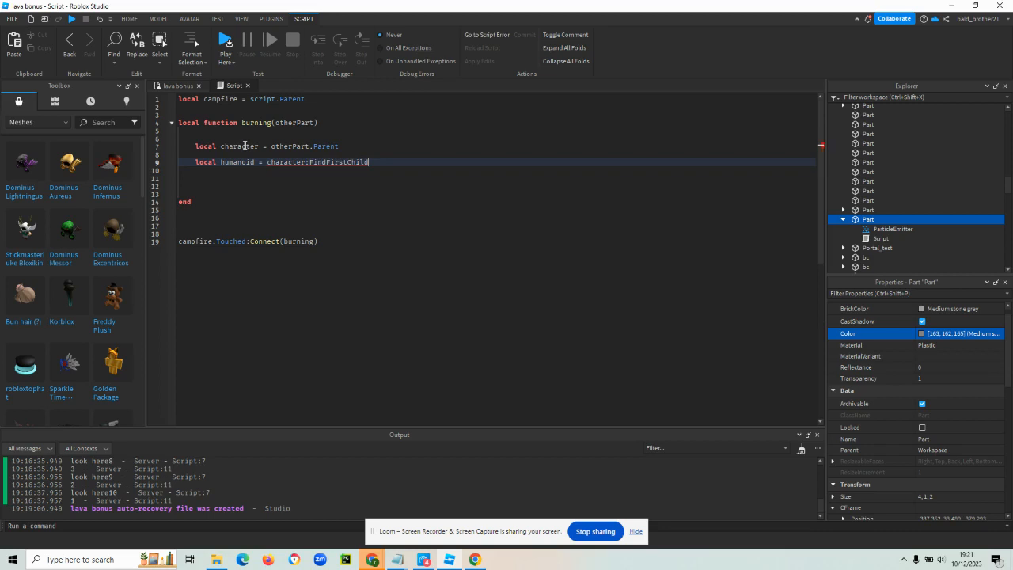
type("Whi")
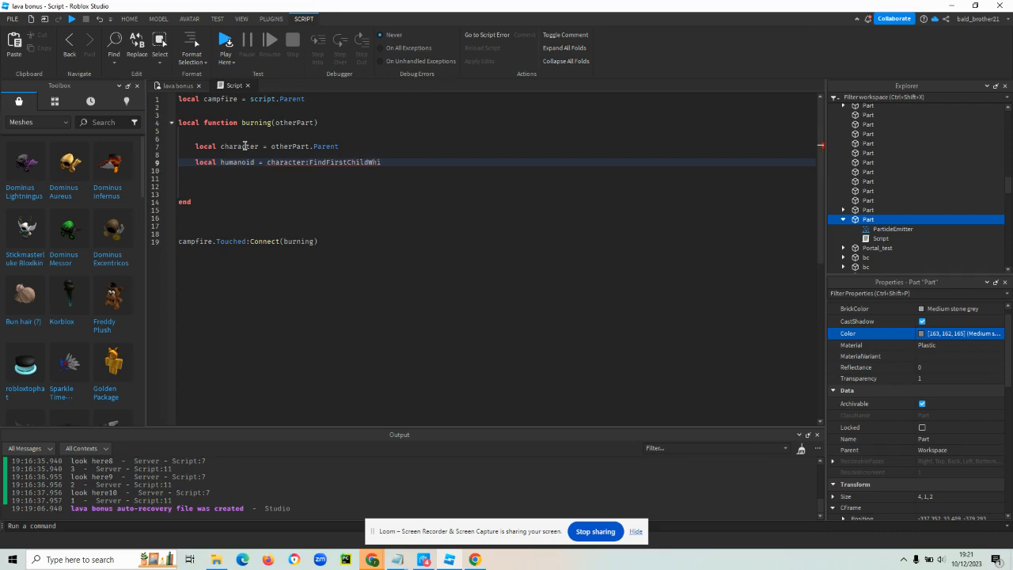
type("chIsA(")
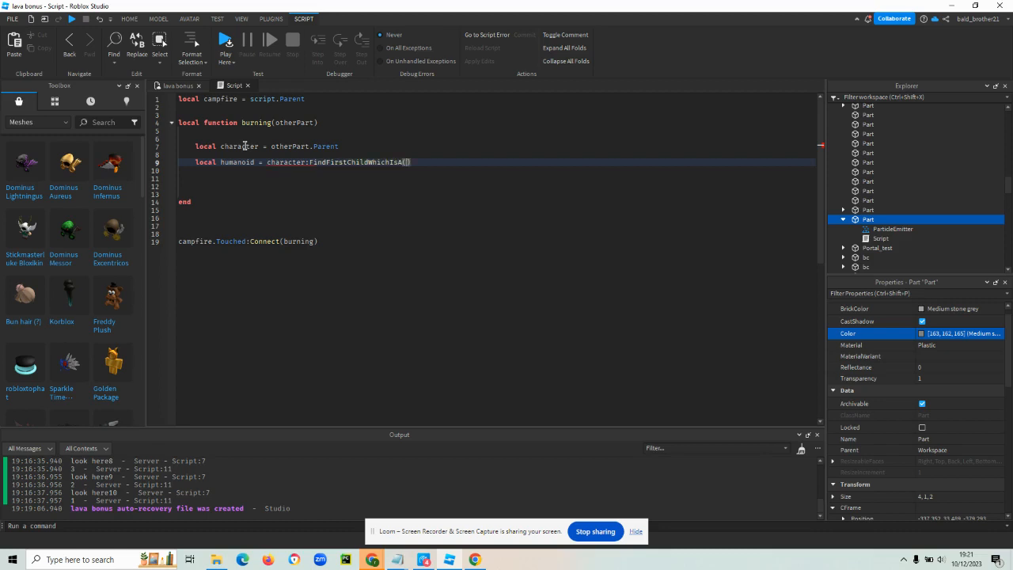
type("\"Hu")
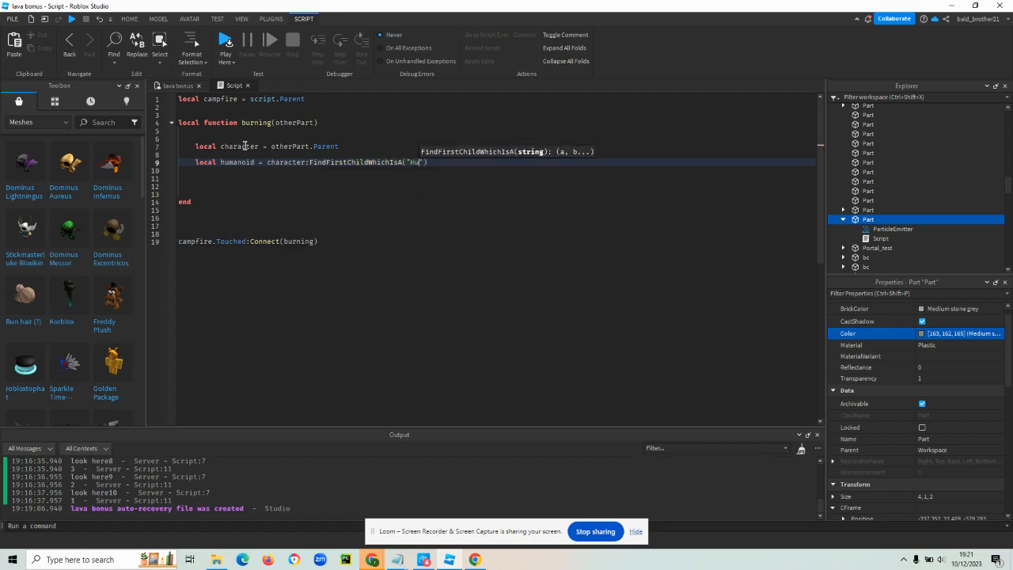
type("manoid")
left_click(495, 186)
type("if")
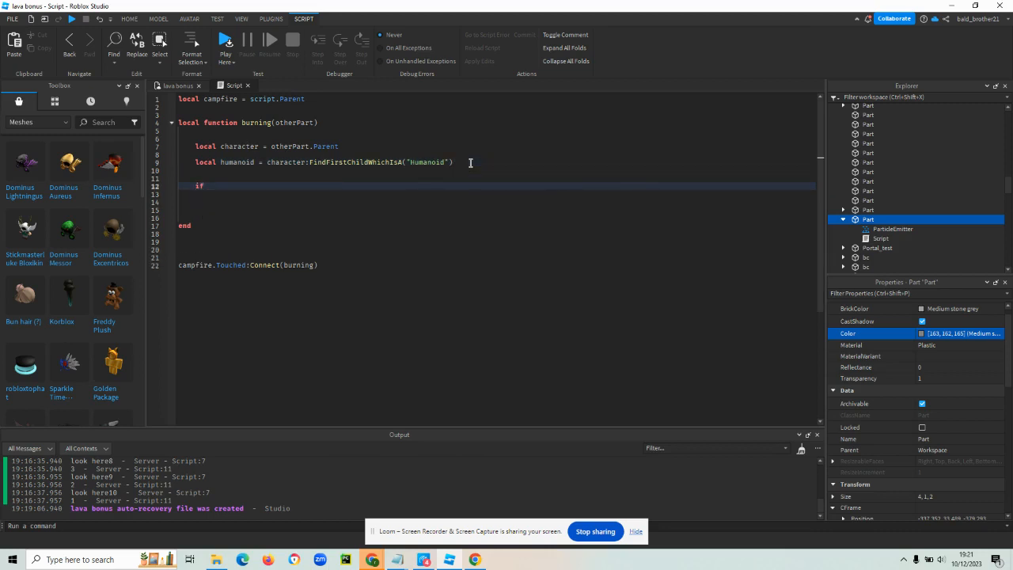
type("humanoid then")
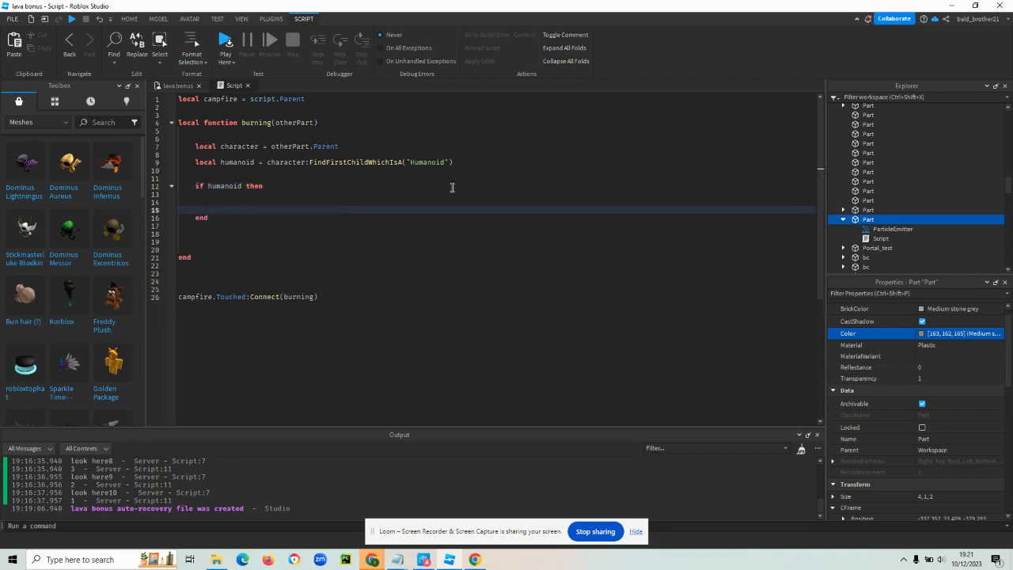
mouse_move(284, 171)
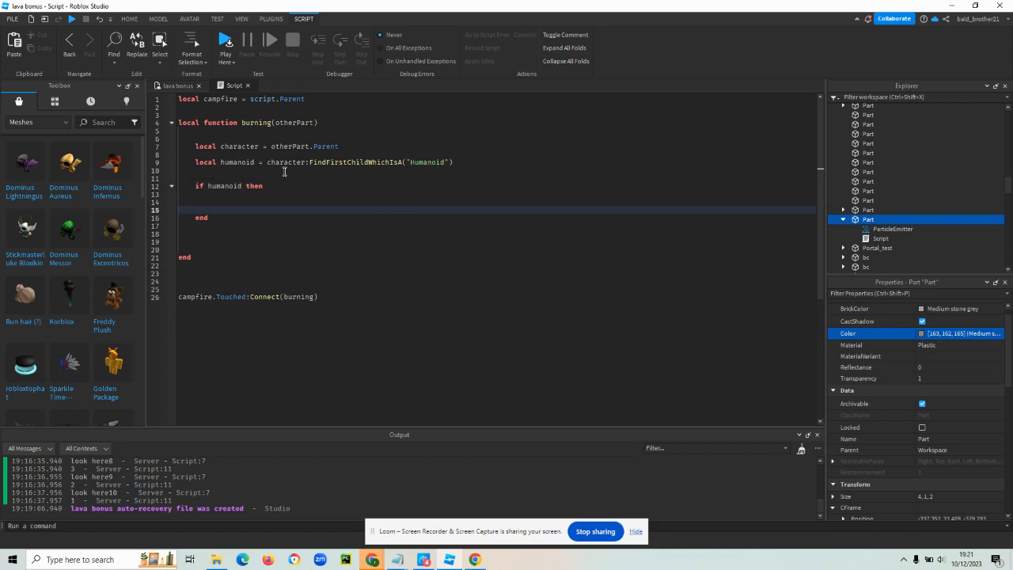
- Add 'local active = true' on a new line below the campFire definition
left_click(212, 209)
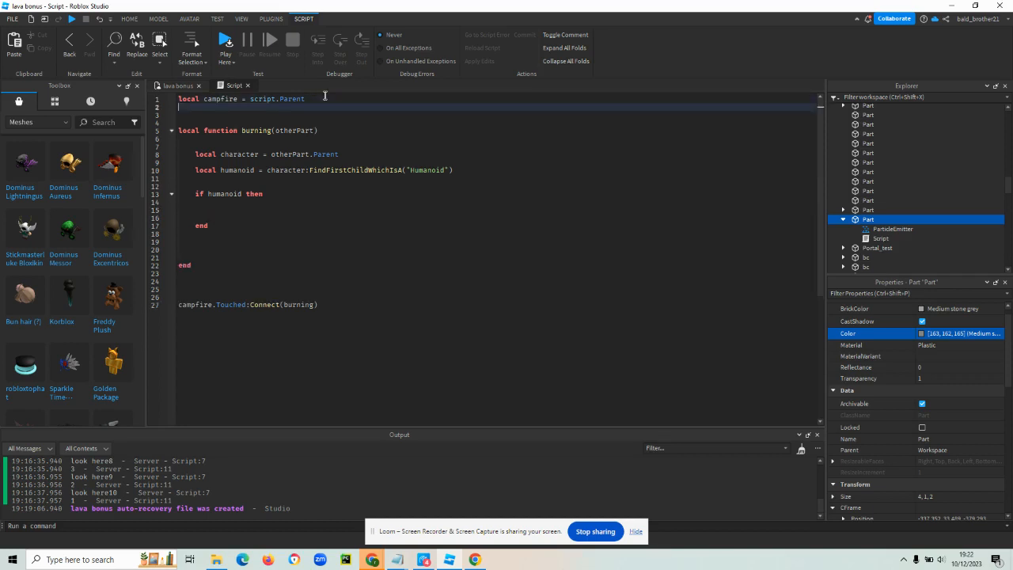
type("local")
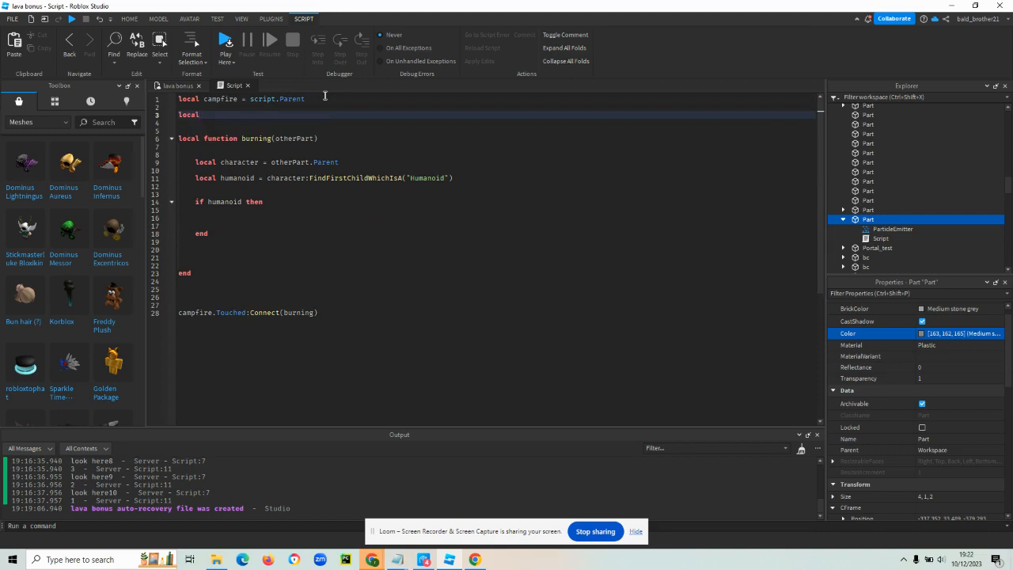
type("act")
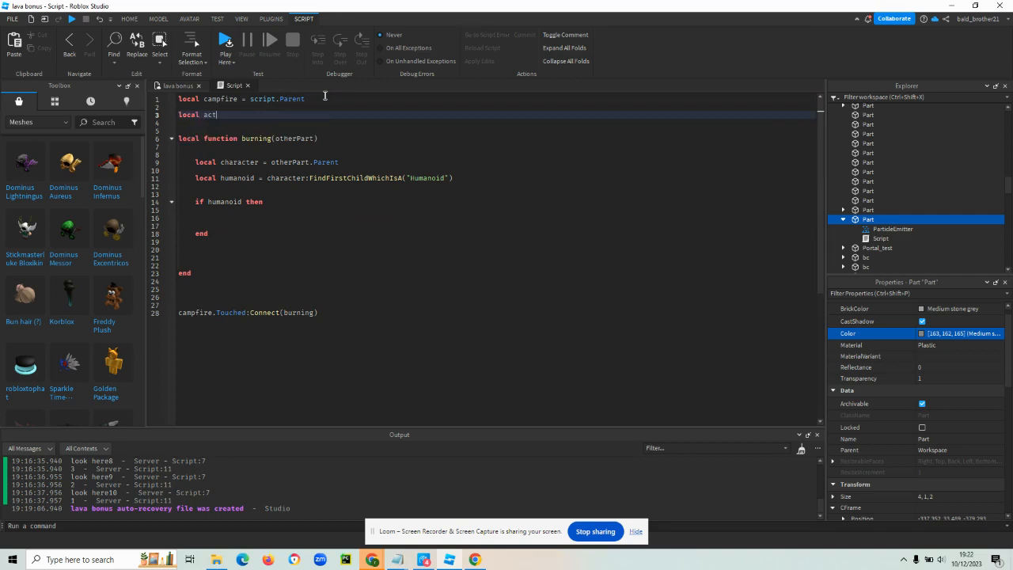
type("ive =")
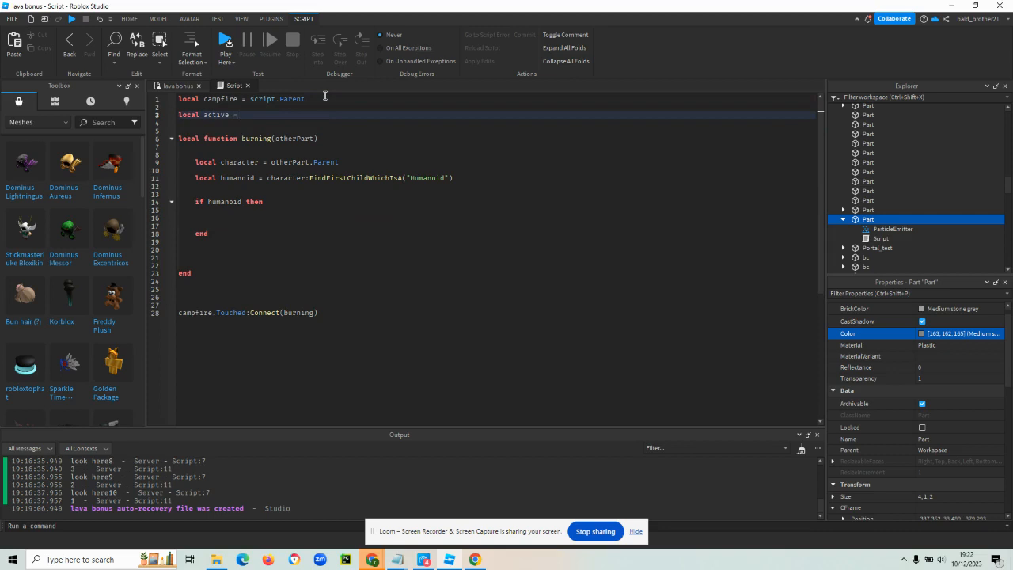
type("true")
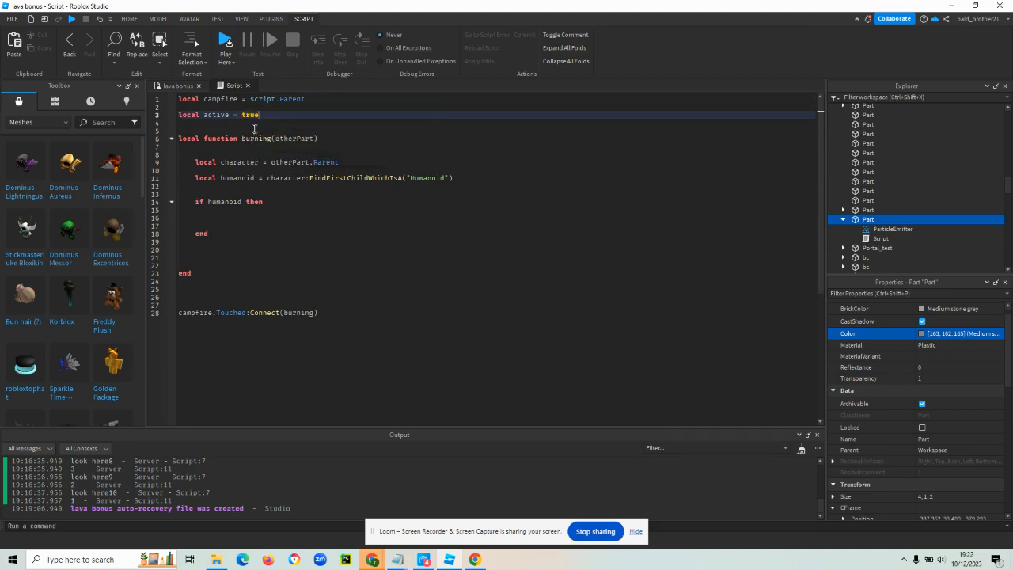
mouse_move(259, 126)
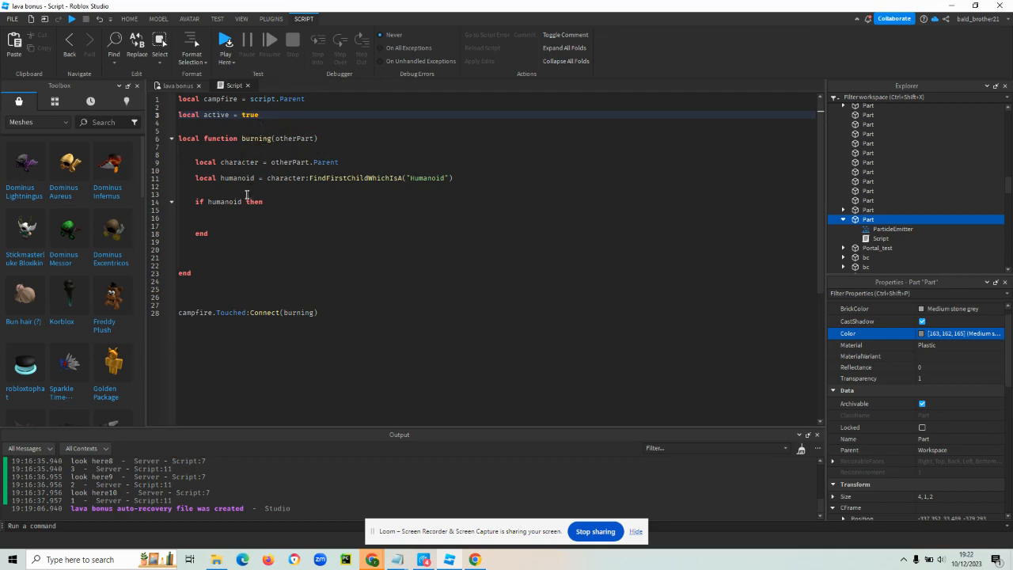
- Type a separate 'if active == true' line inside the humanoid check
left_click(267, 202)
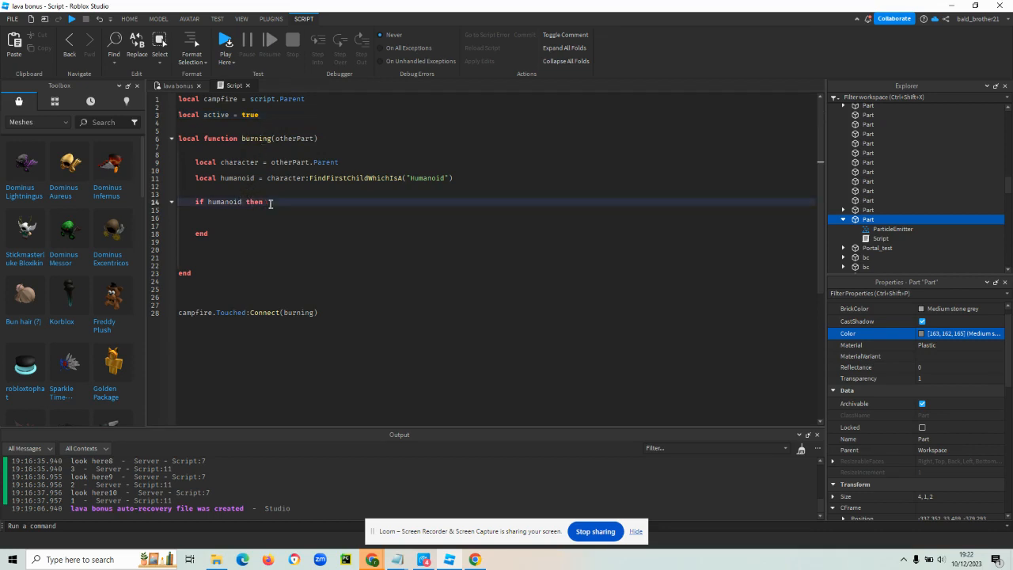
key("Enter")
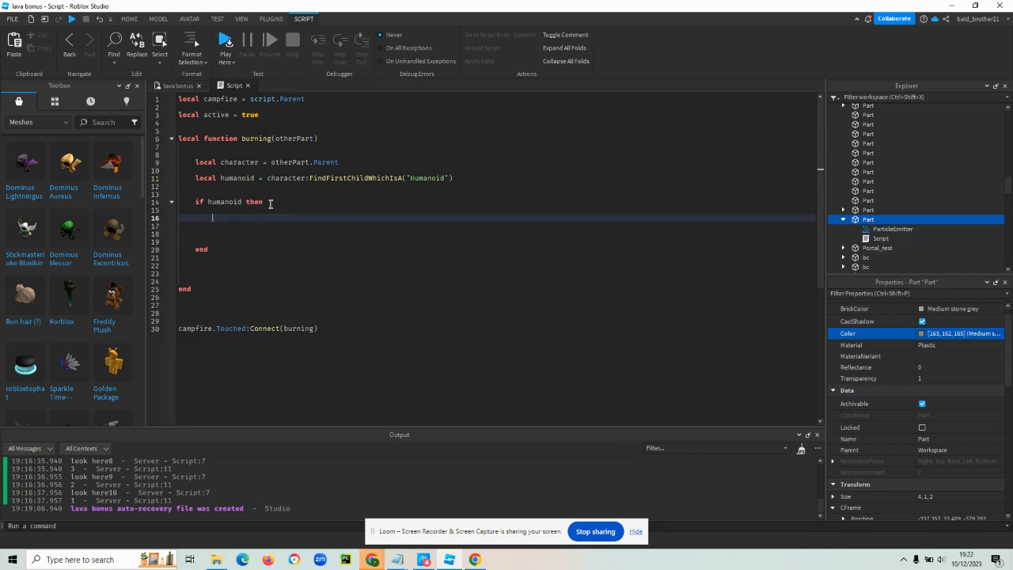
type("if")
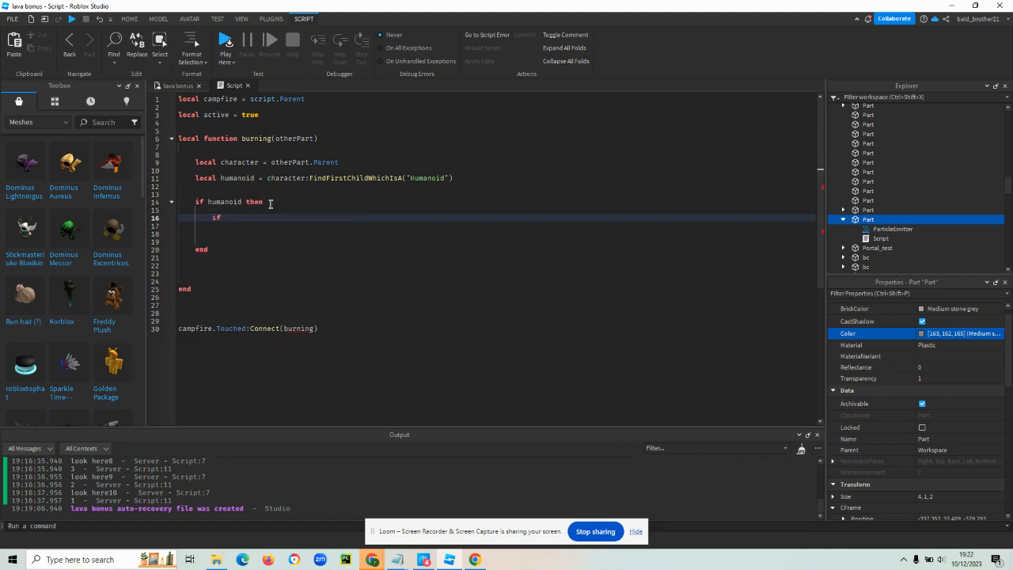
type("active")
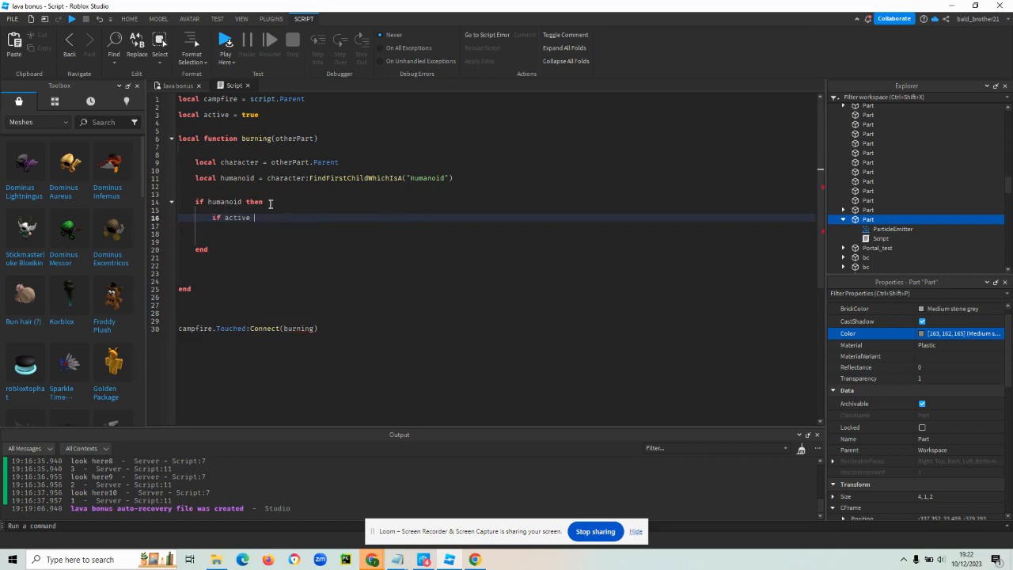
type("== true")
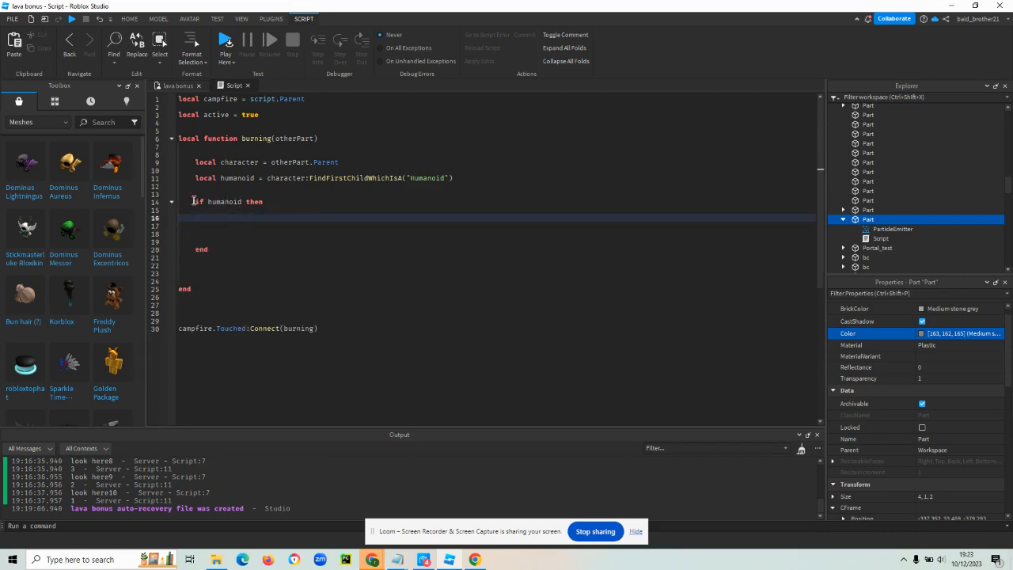
- Extend the condition to 'if humanoid and active == true then' and add blank lines inside
left_click(242, 201)
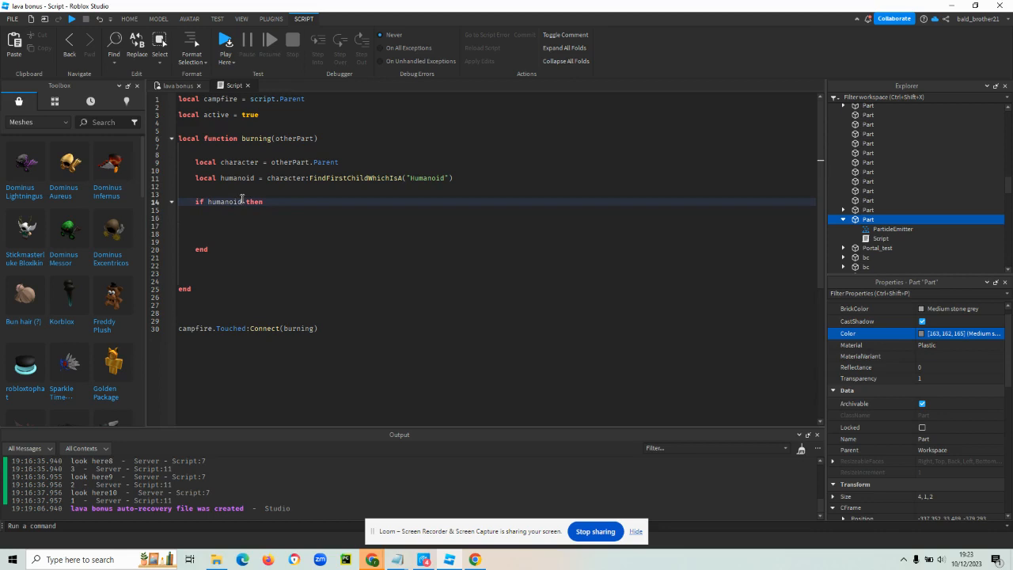
type("and")
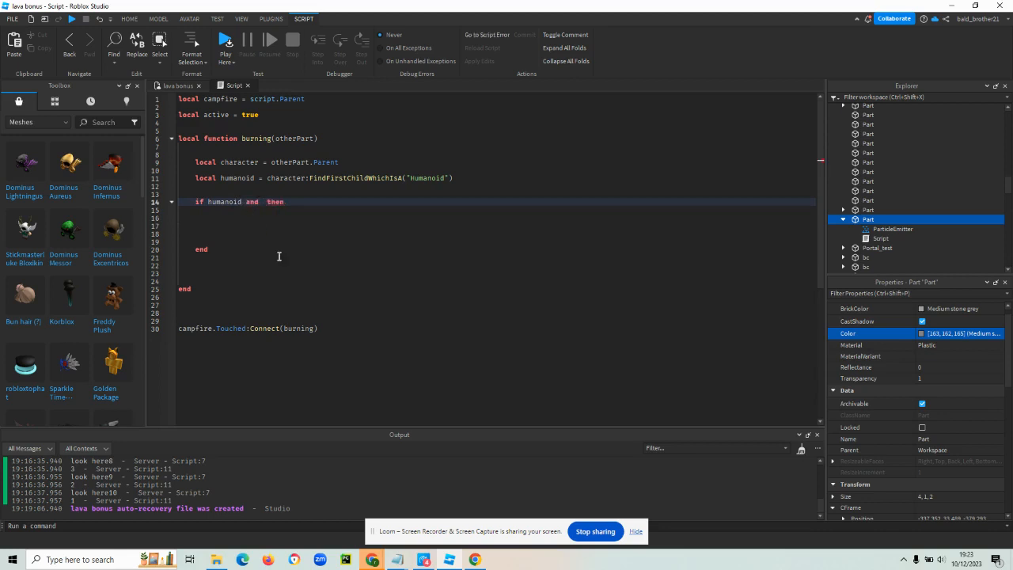
type("active ==")
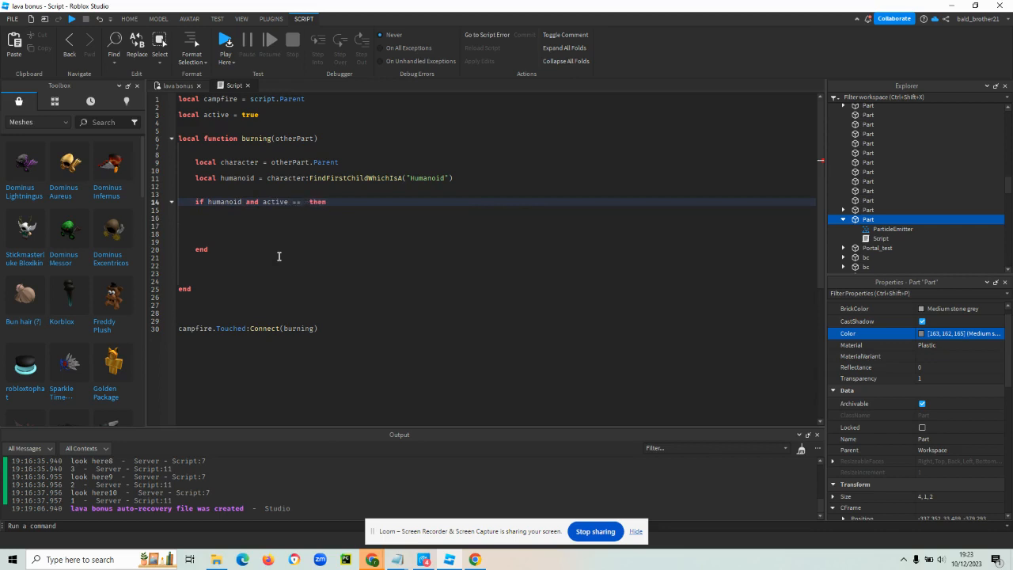
type("true")
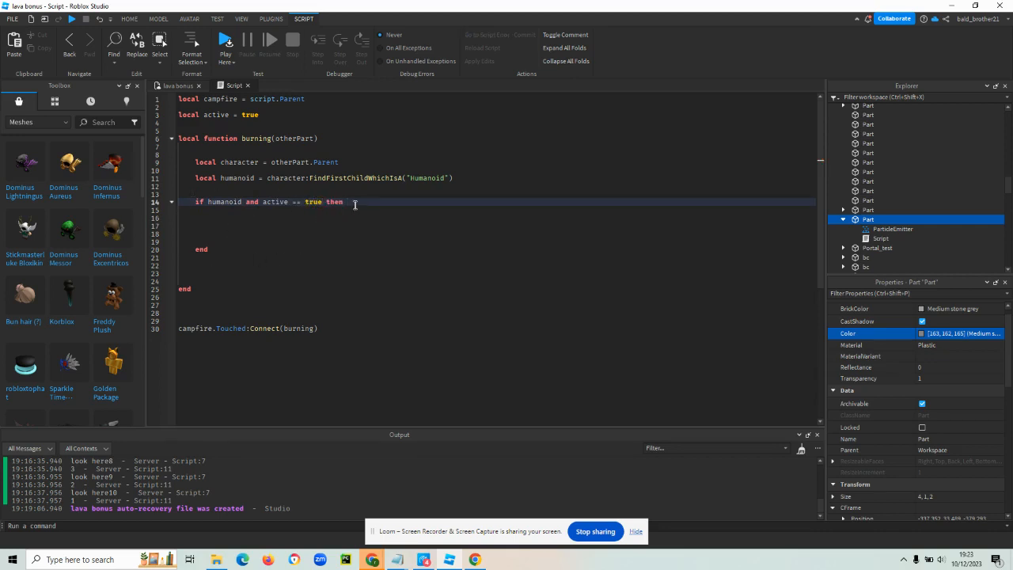
key("Enter")
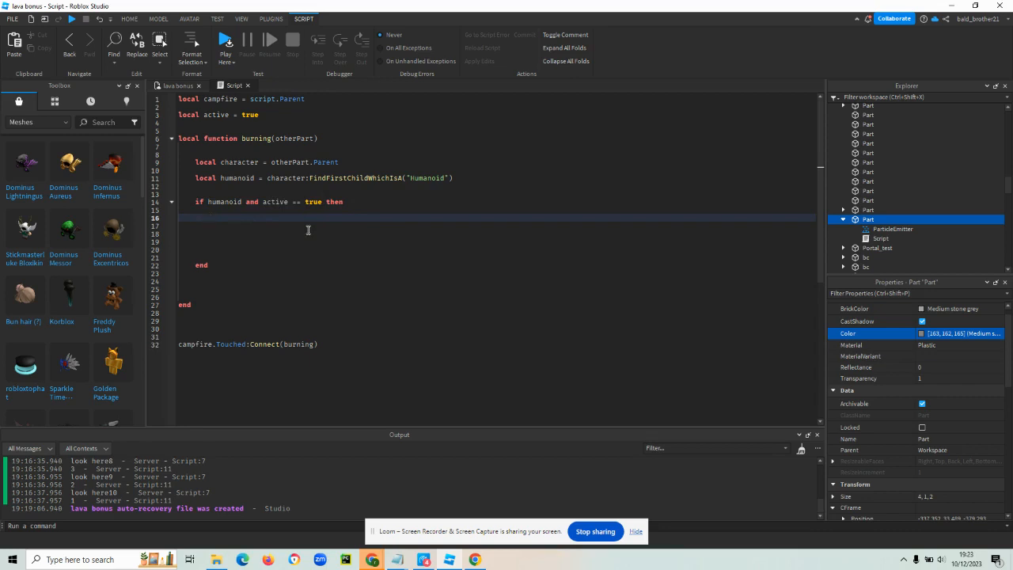
- Add 'active = false' at the top of the humanoid check and 'active = true' a few lines below
type("active")
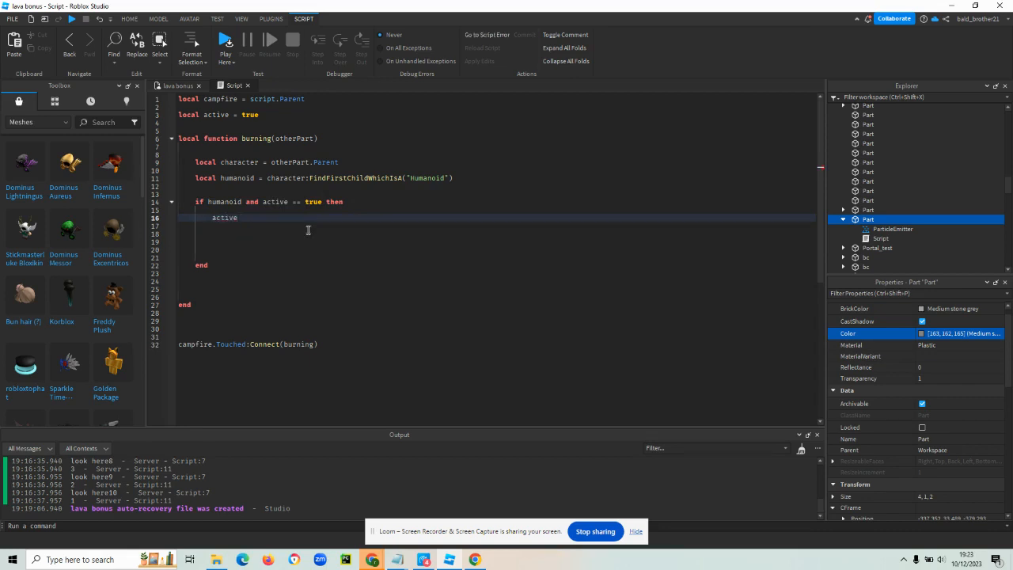
type("= false")
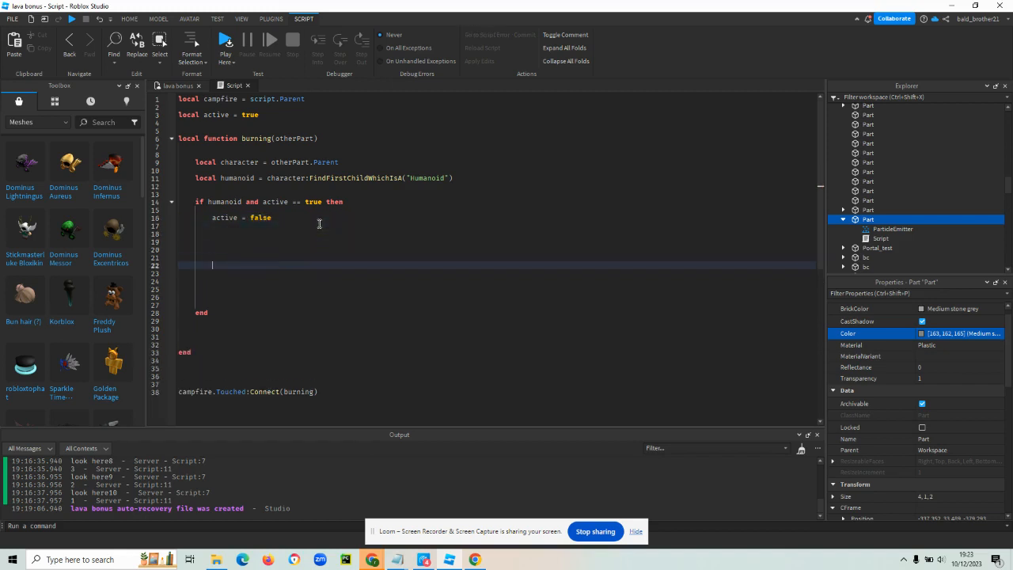
type("active =")
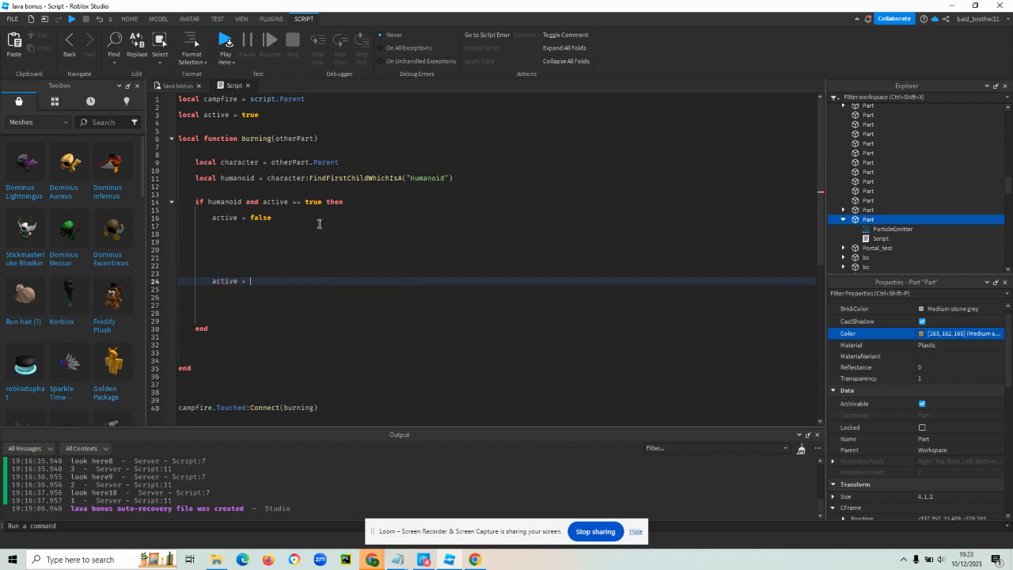
type("true")
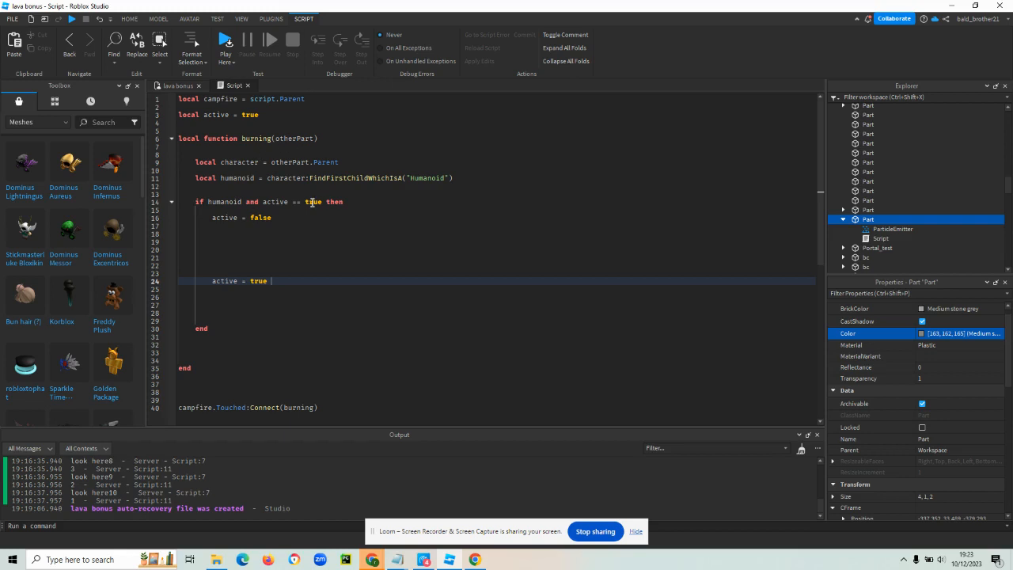
mouse_move(310, 218)
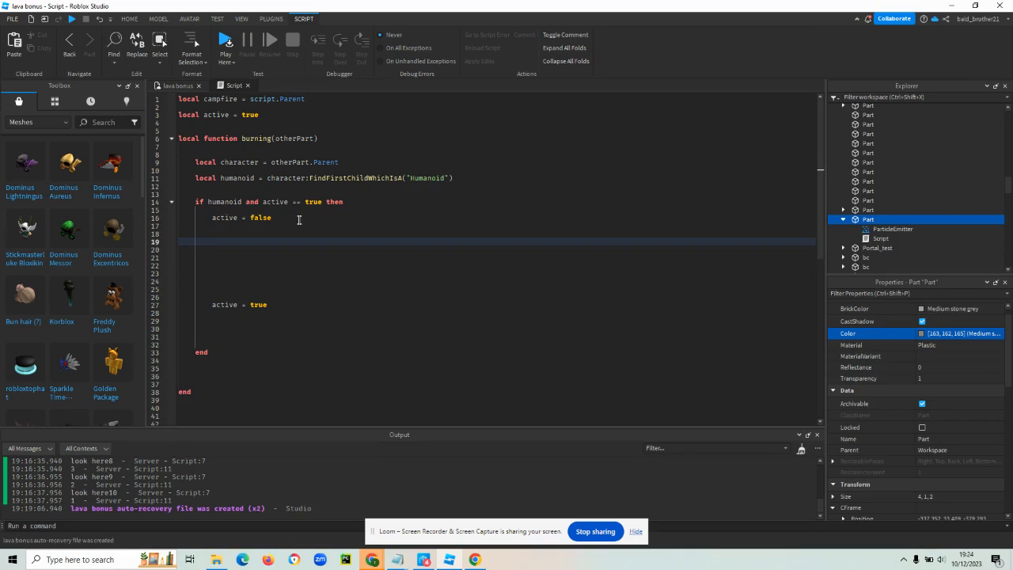
left_click(212, 242)
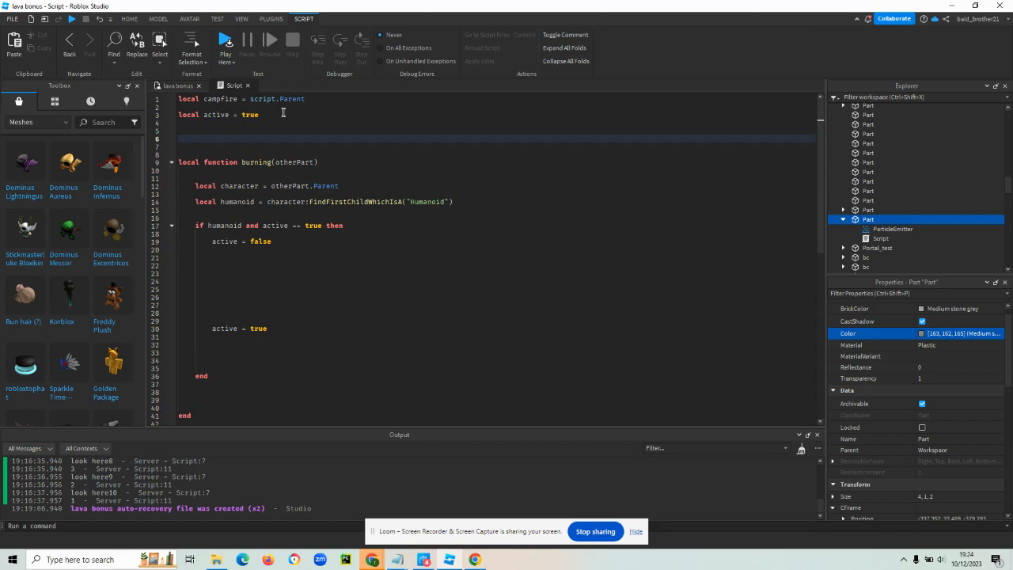
- Add 'local burn_damage = 10' and 'local burn_duration = 3' below 'local active = true'
type("lo")
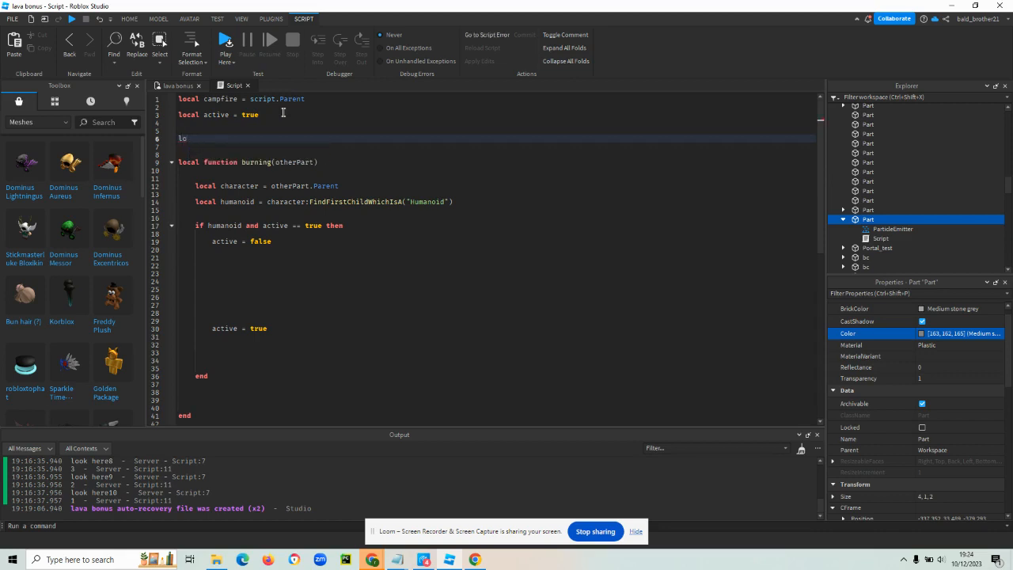
type("local")
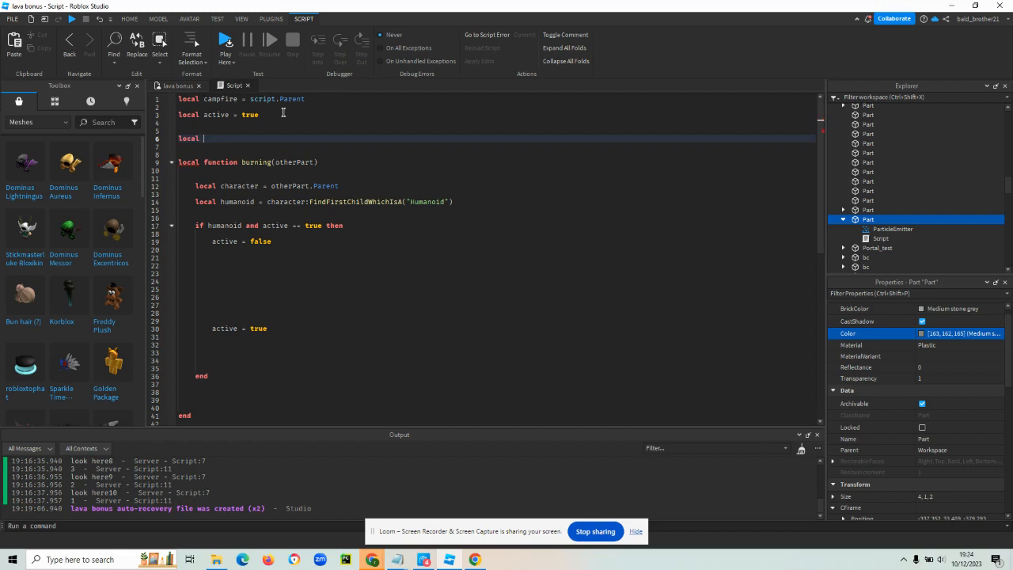
type("burn")
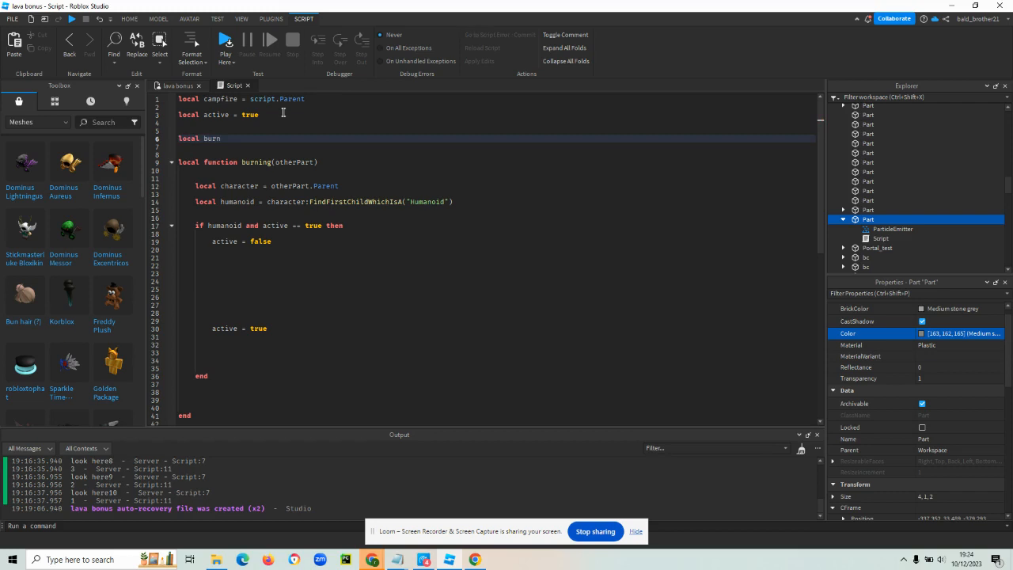
type("_damage =")
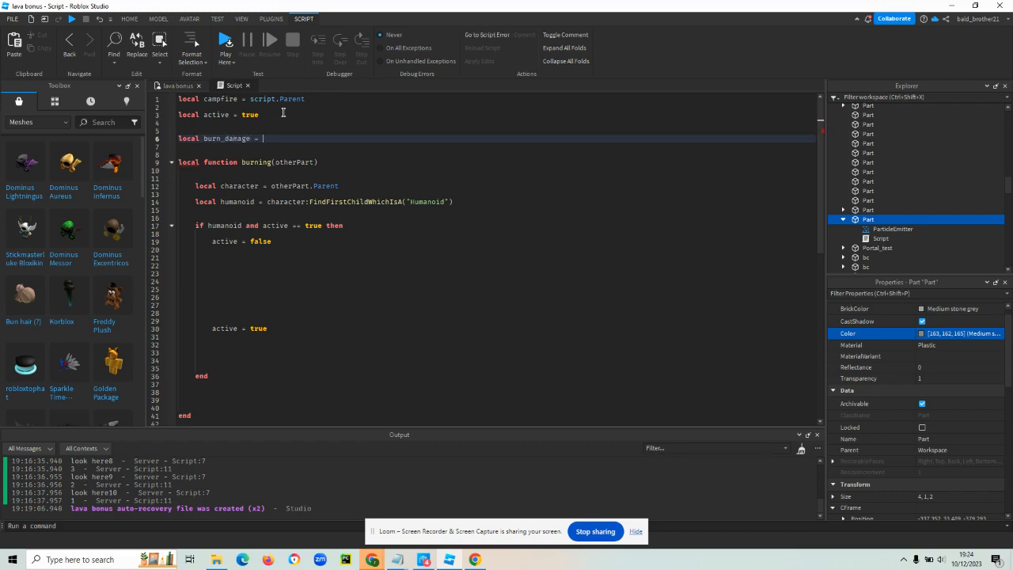
type("10")
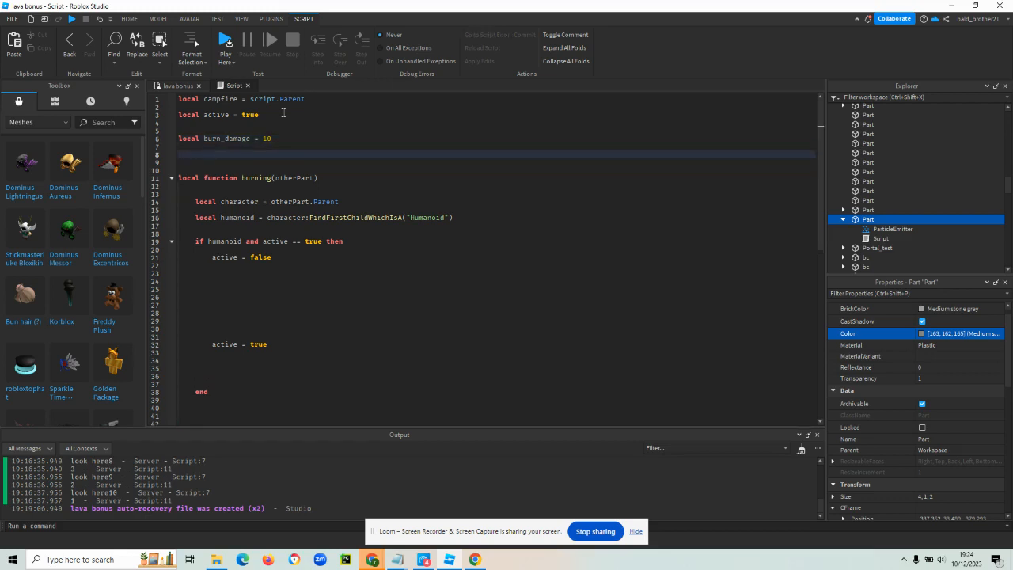
type("local")
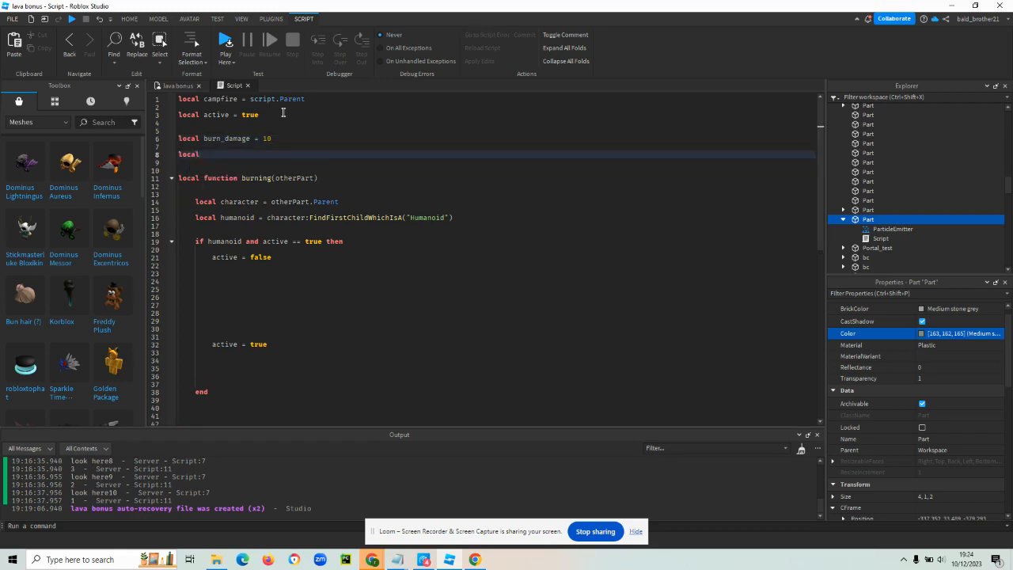
type("burn")
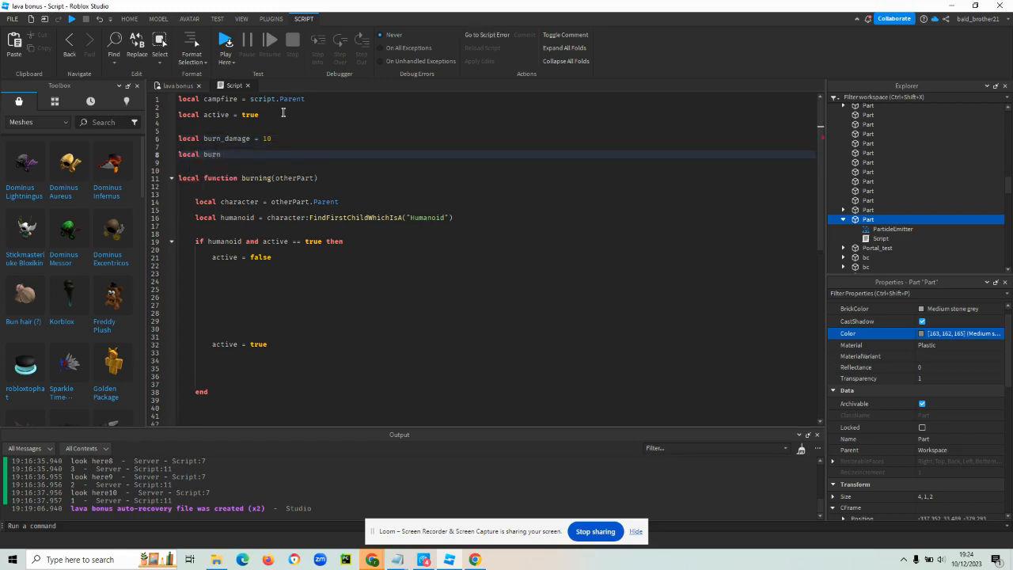
type("_dura")
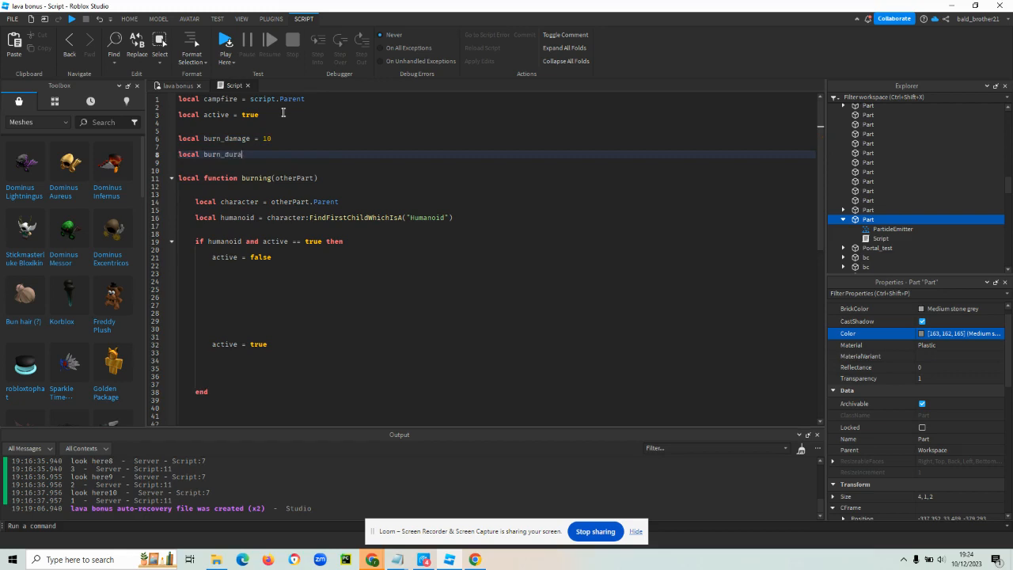
type("tion = 3")
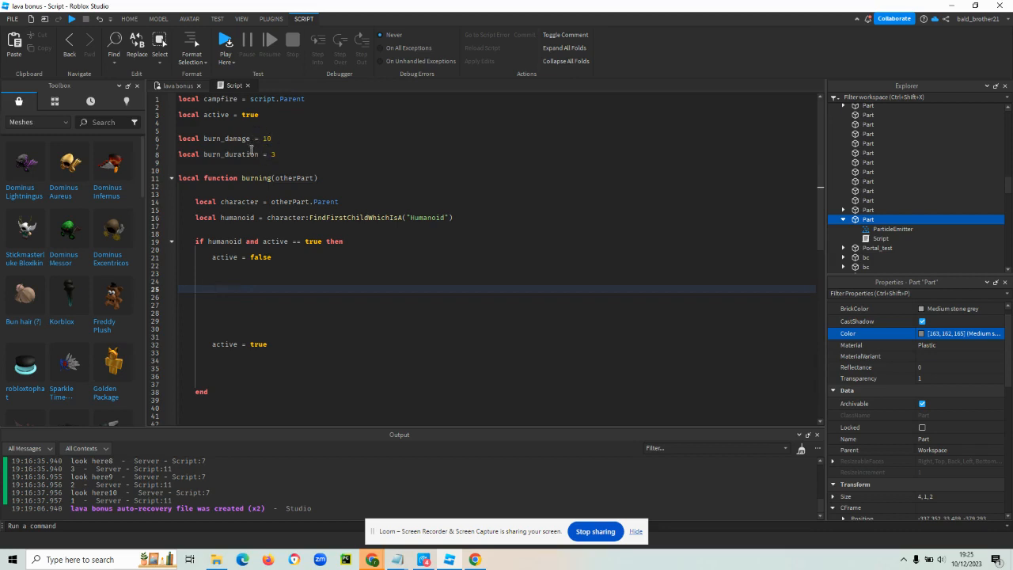
mouse_move(245, 308)
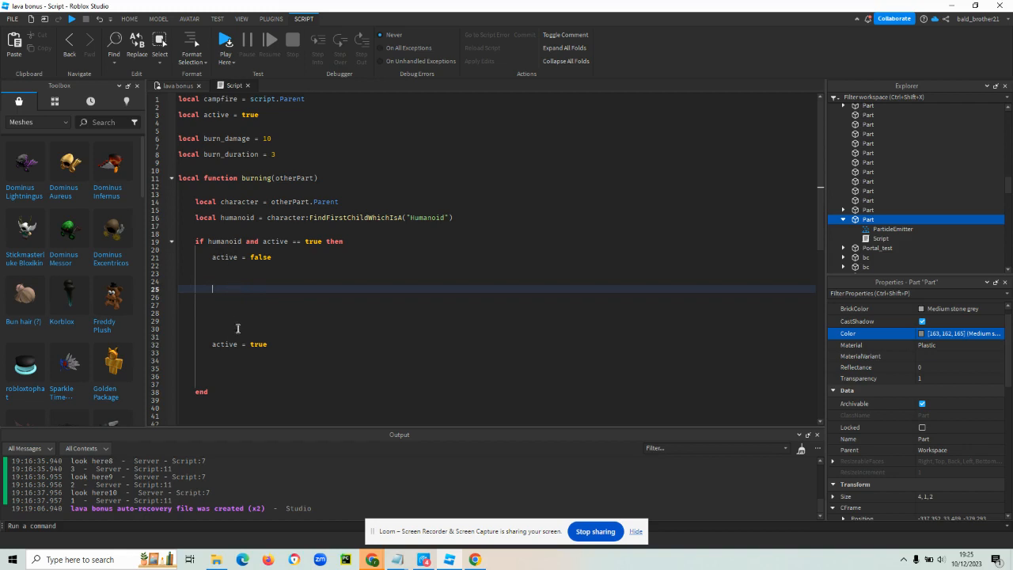
mouse_move(235, 282)
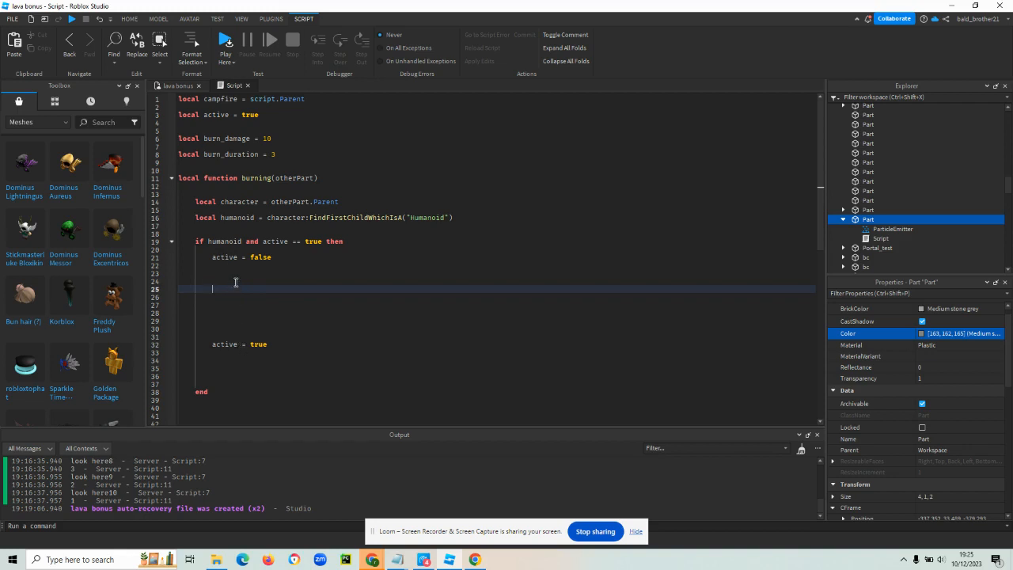
- Start a 'for count = 1, burn_duration do' loop inside the humanoid check
type("for")
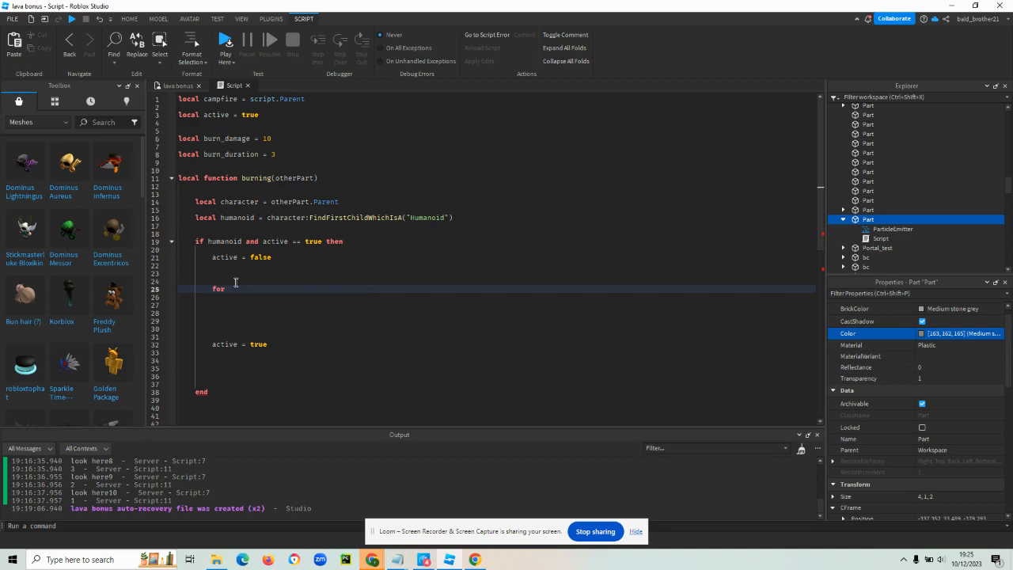
type("coun")
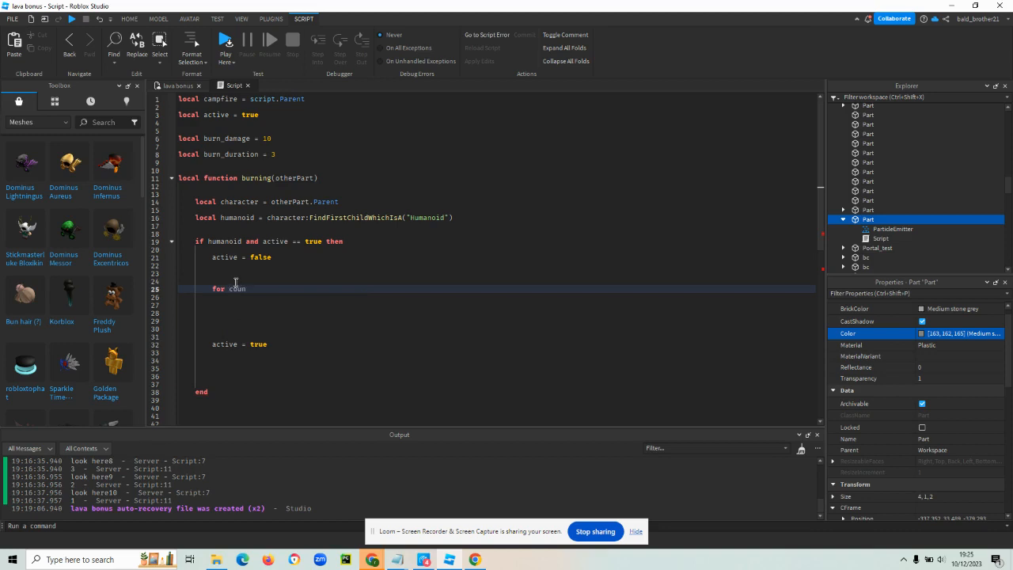
type("t")
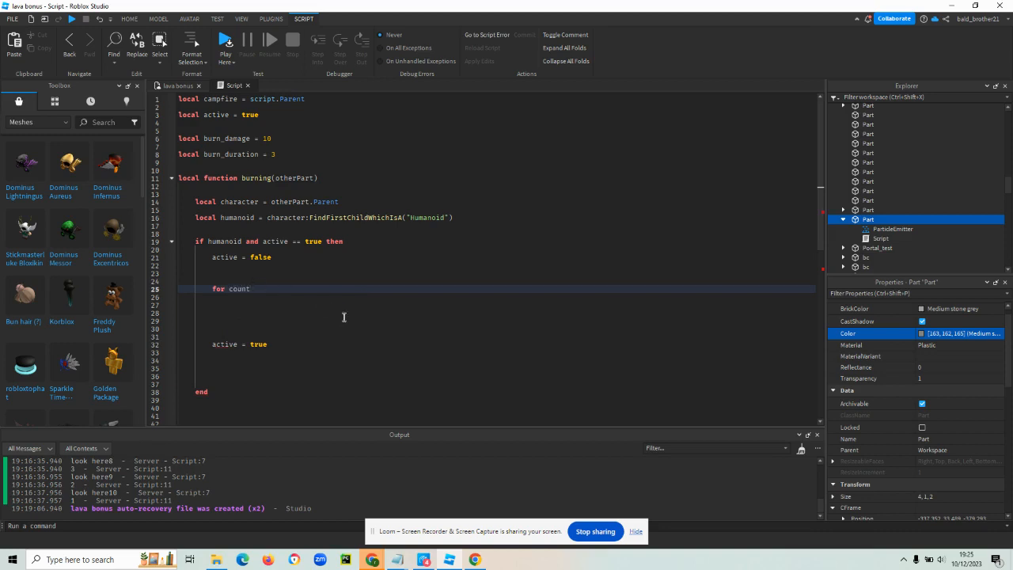
type("=")
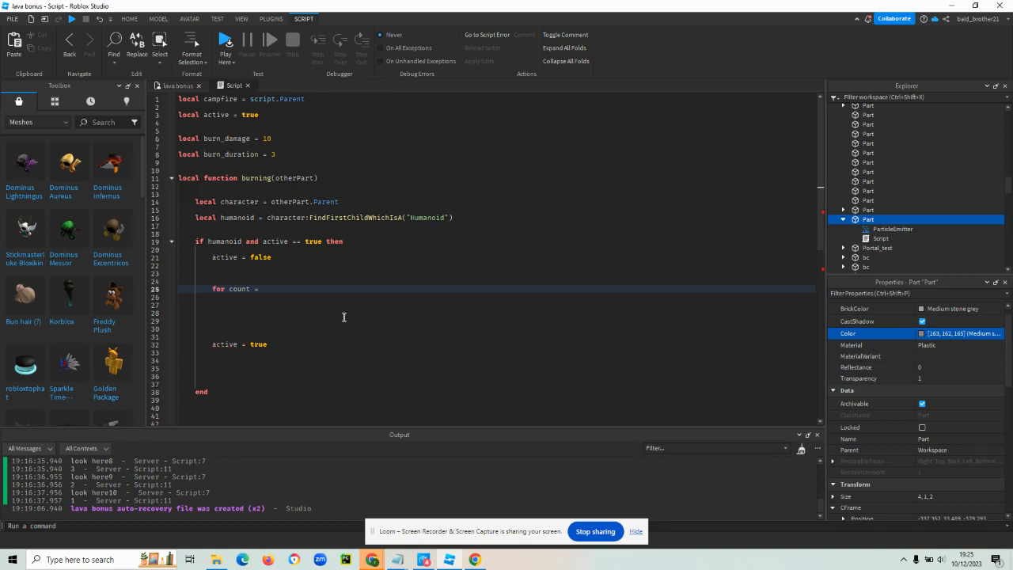
type("1,")
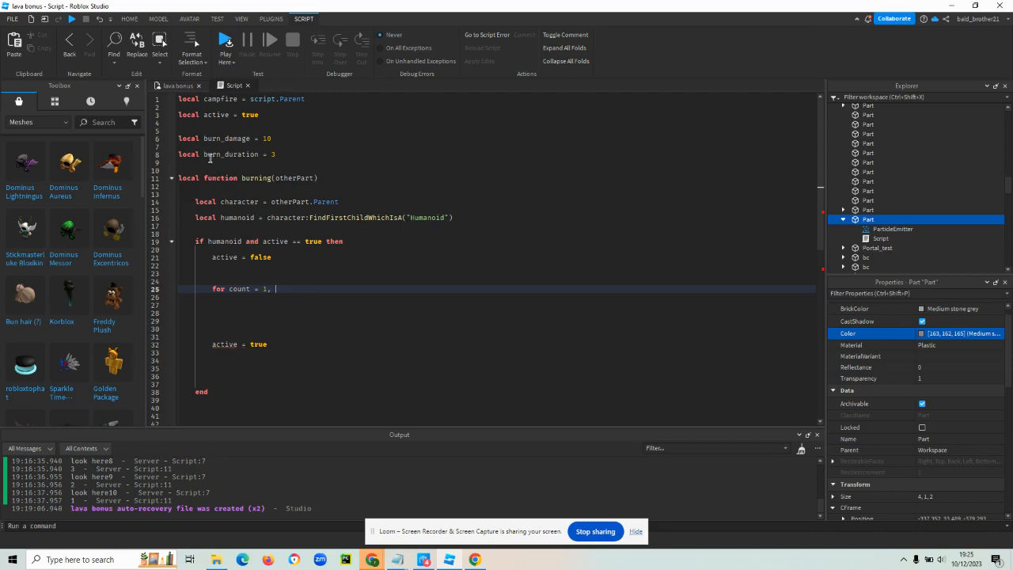
double_click(230, 153)
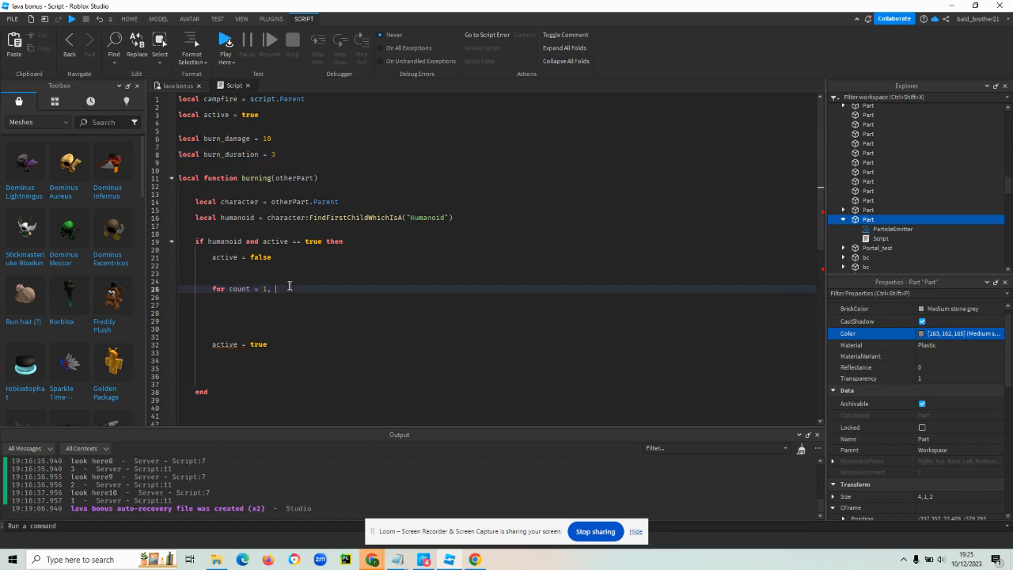
type("burn_duration")
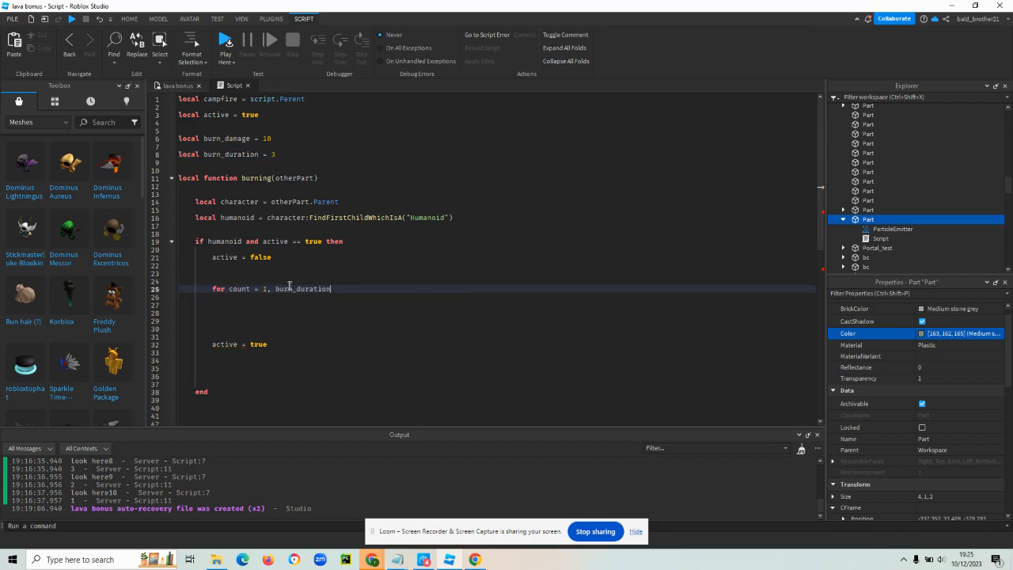
type("do")
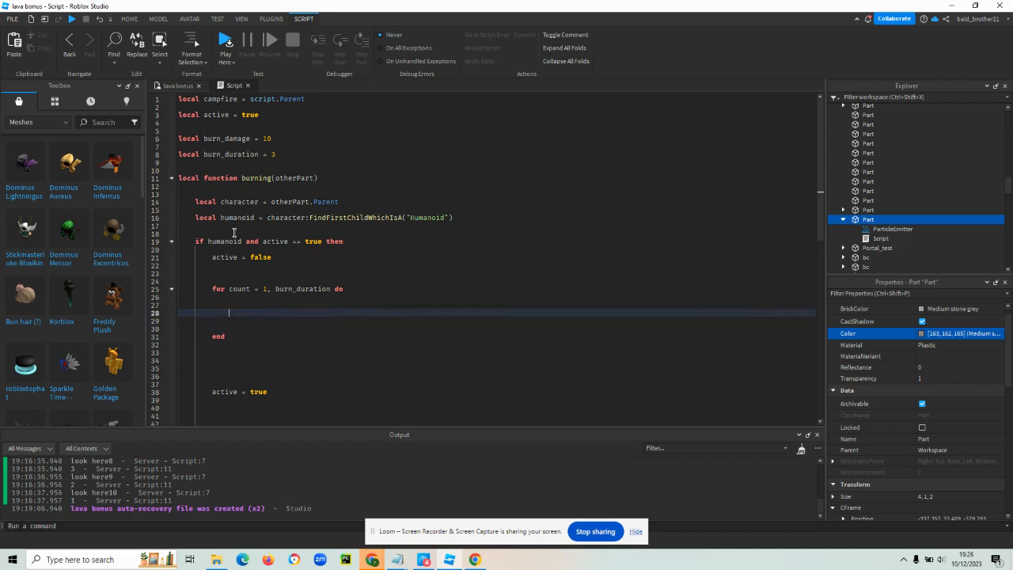
- In the loop body, subtract burn_damage from humanoid.Health
type("humanoid.")
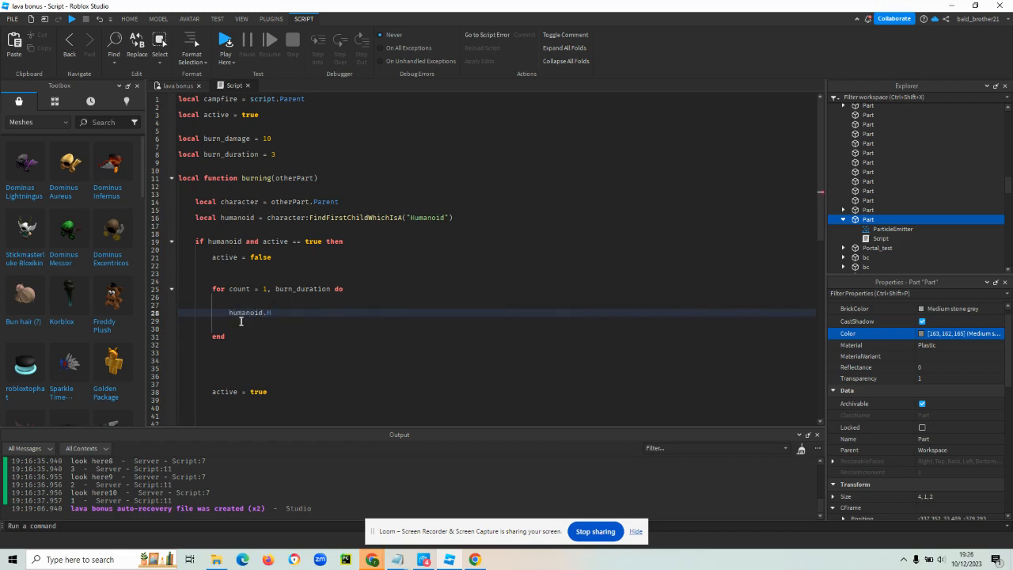
type("Heal")
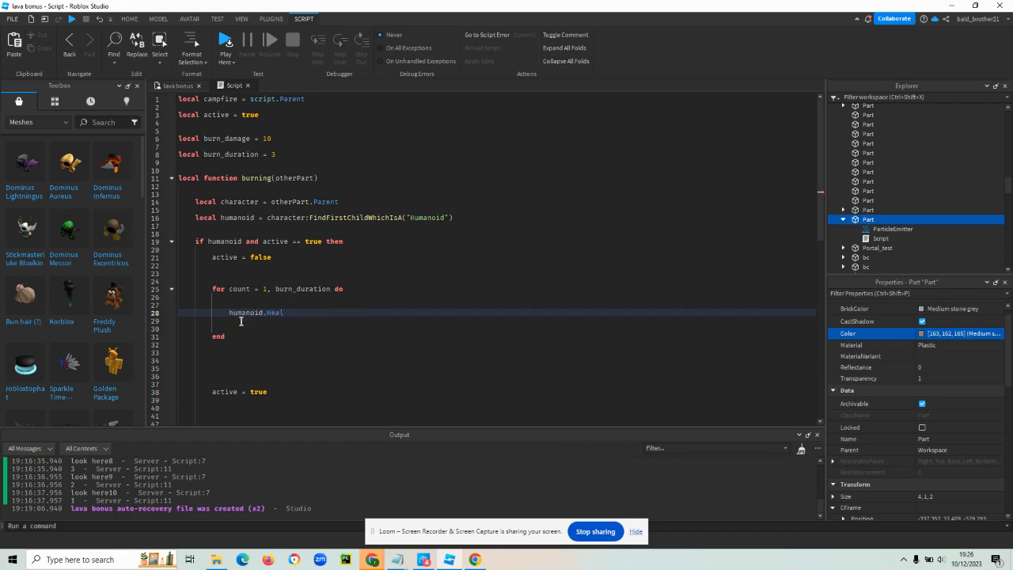
key("BackSpace")
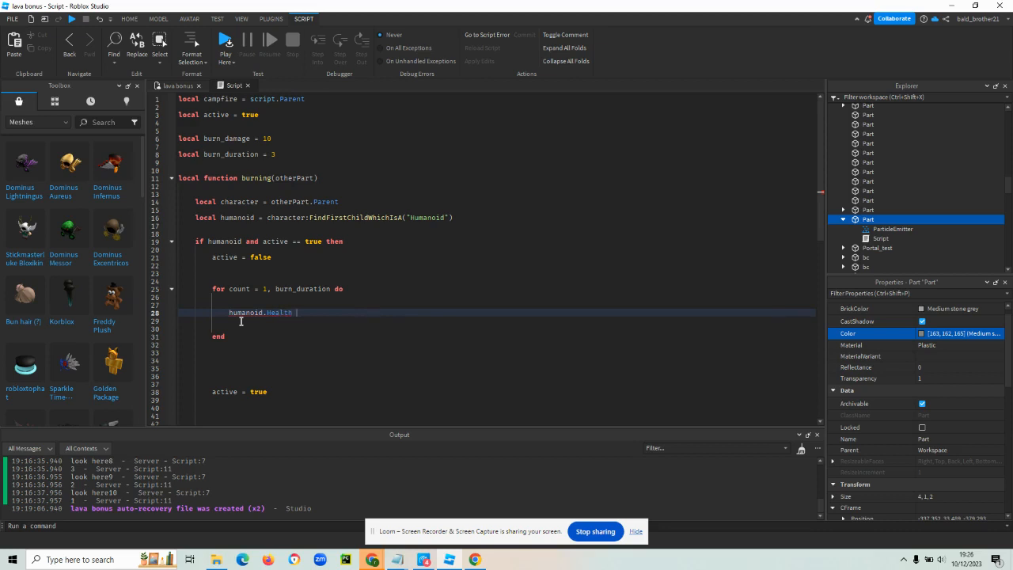
type("= humanoid")
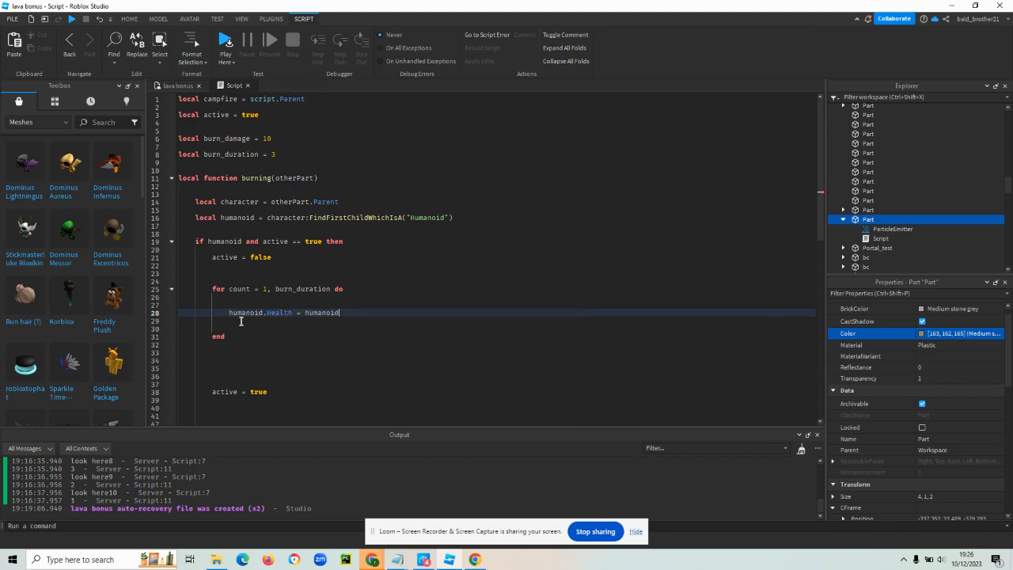
type("Health")
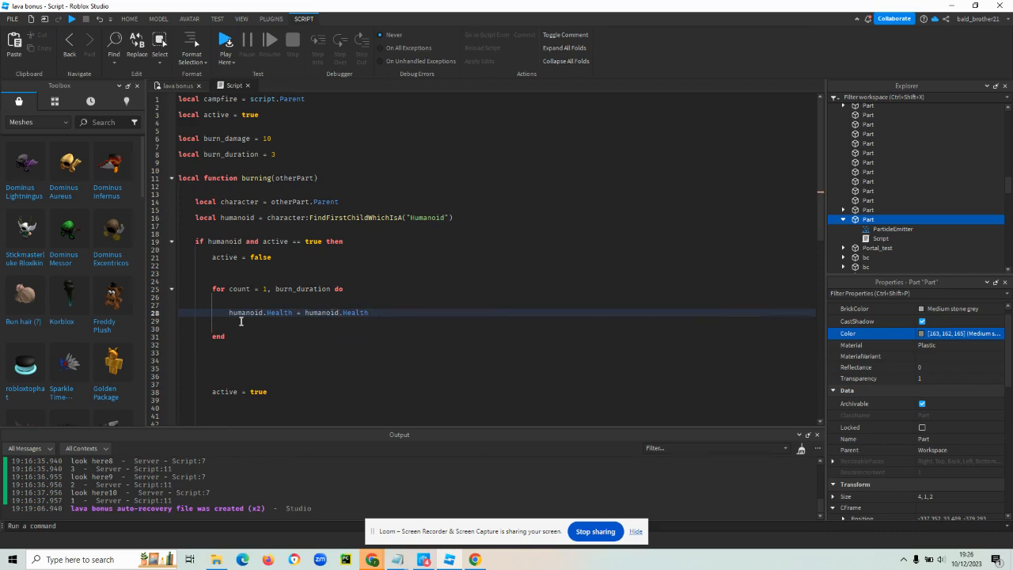
type("-")
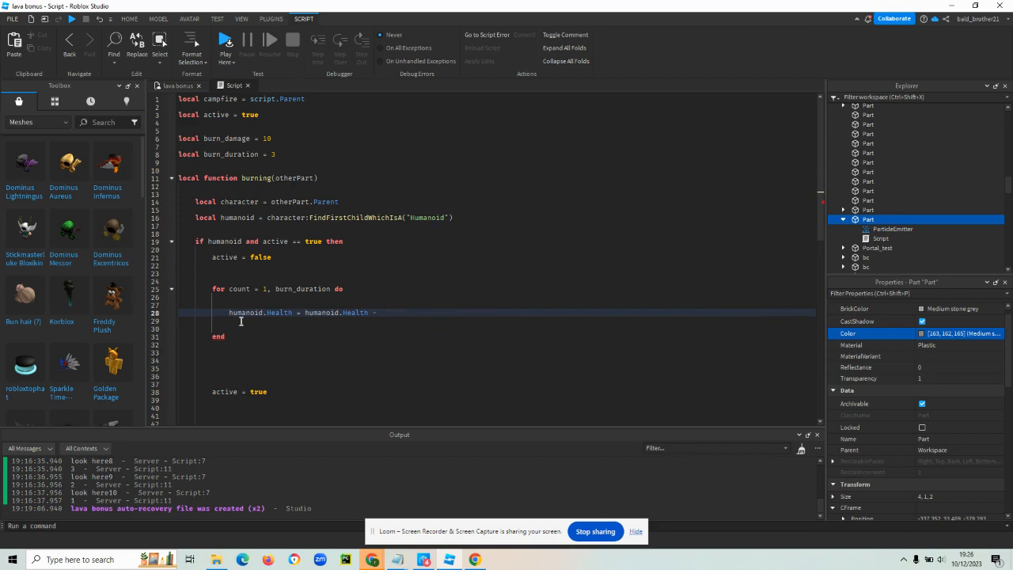
type("burn_damage")
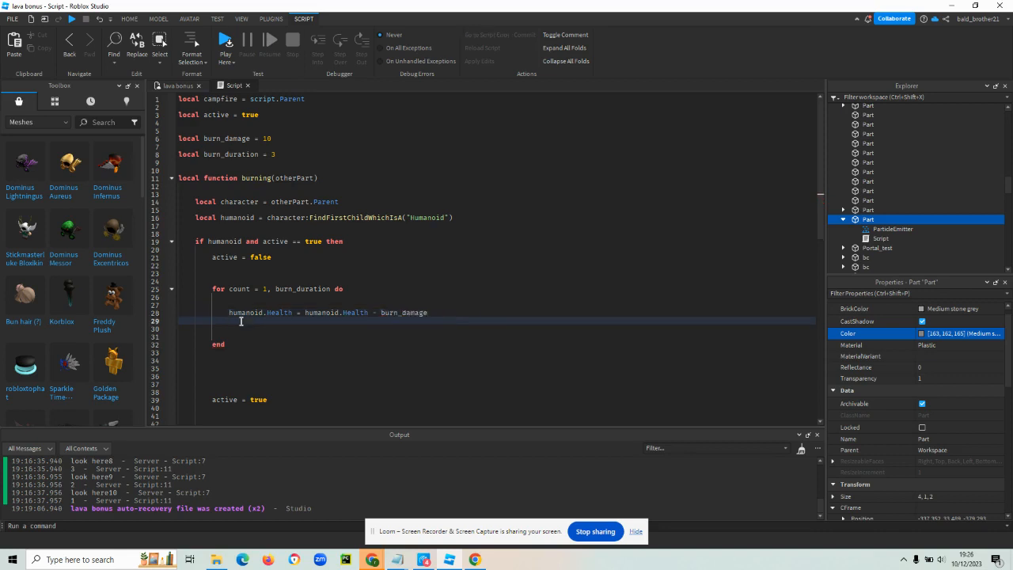
type("wait(1")
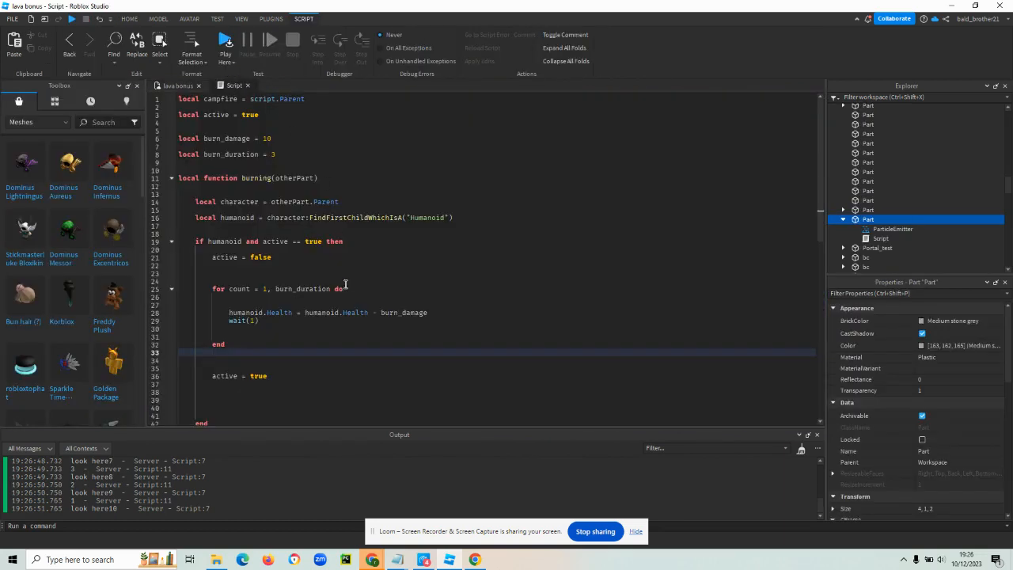
double_click(302, 289)
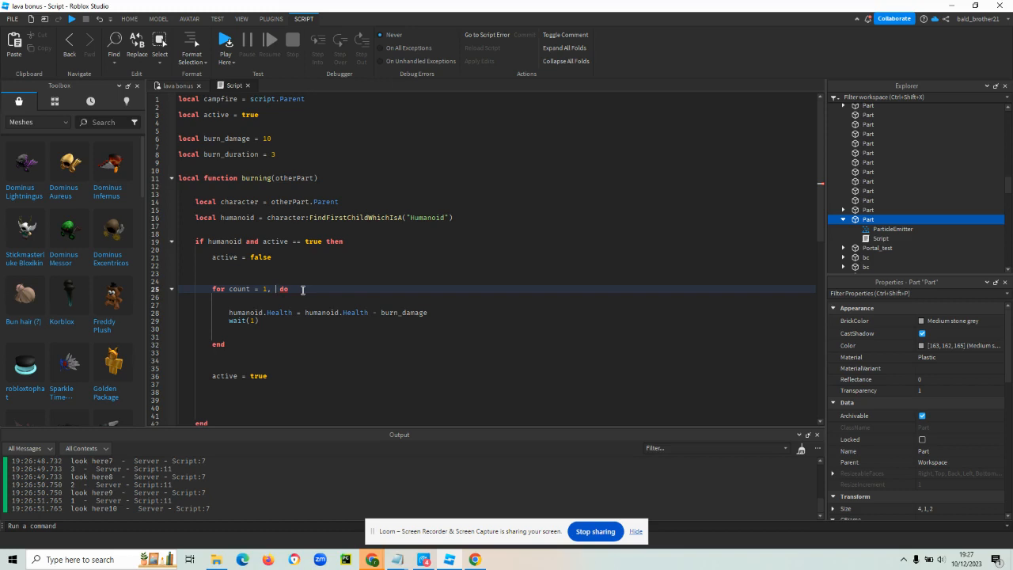
type("5")
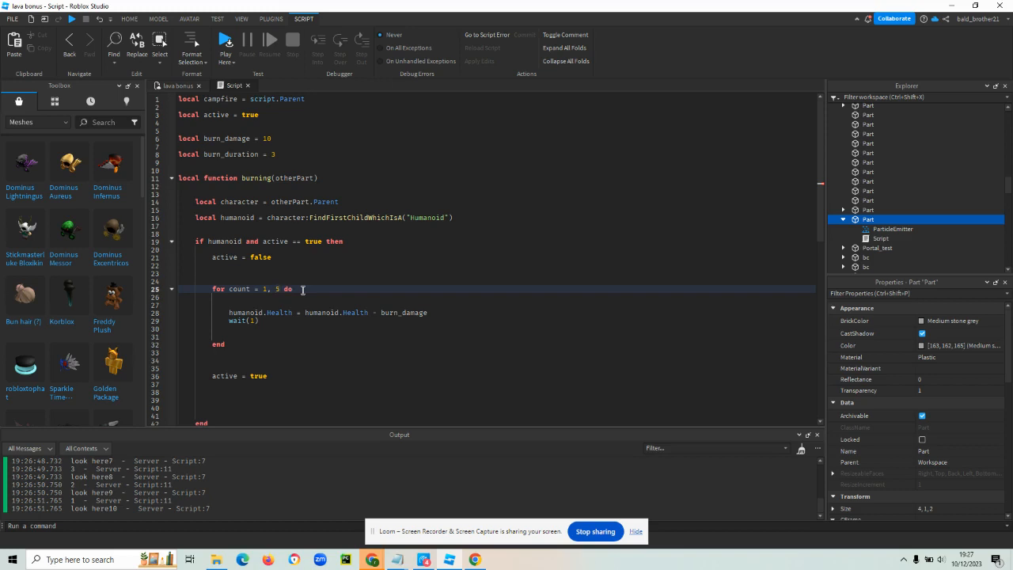
mouse_move(402, 315)
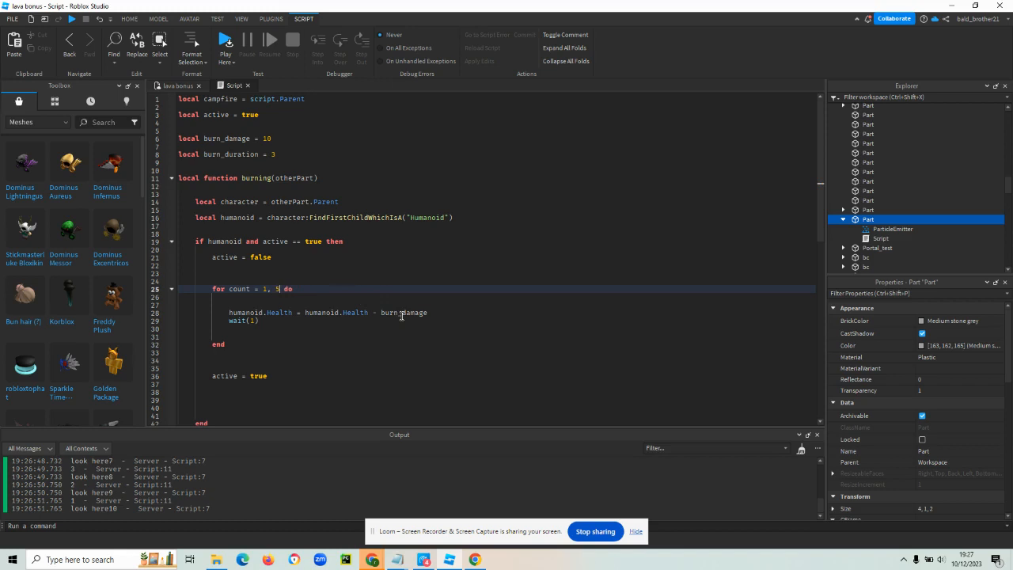
double_click(403, 312)
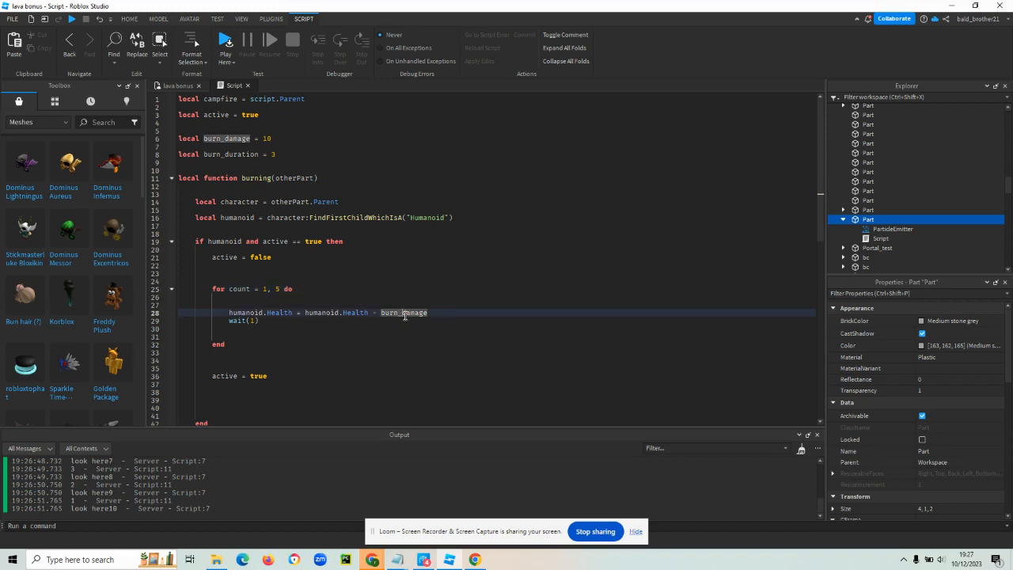
double_click(403, 312)
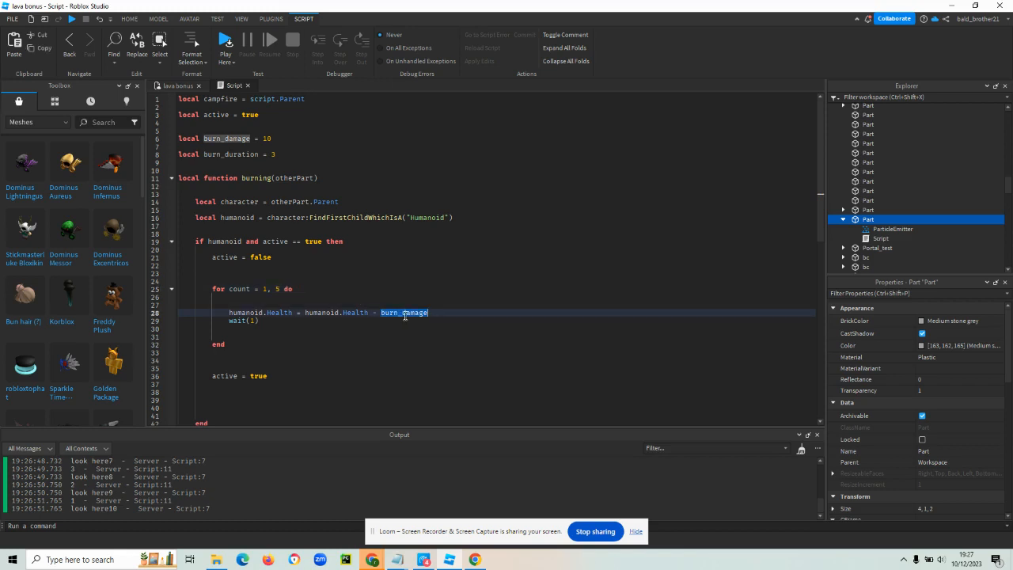
key("Delete")
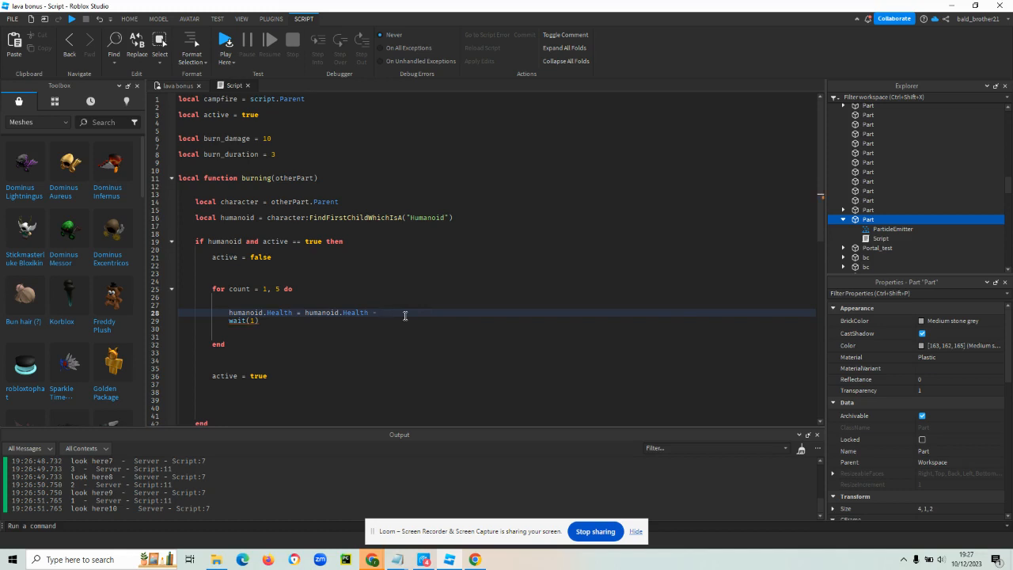
type("5")
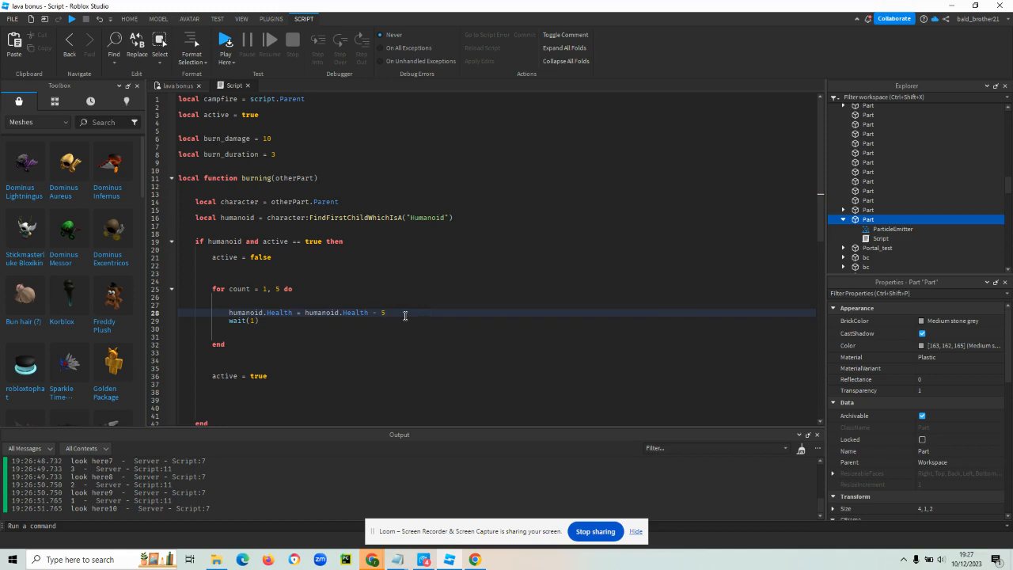
double_click(403, 311)
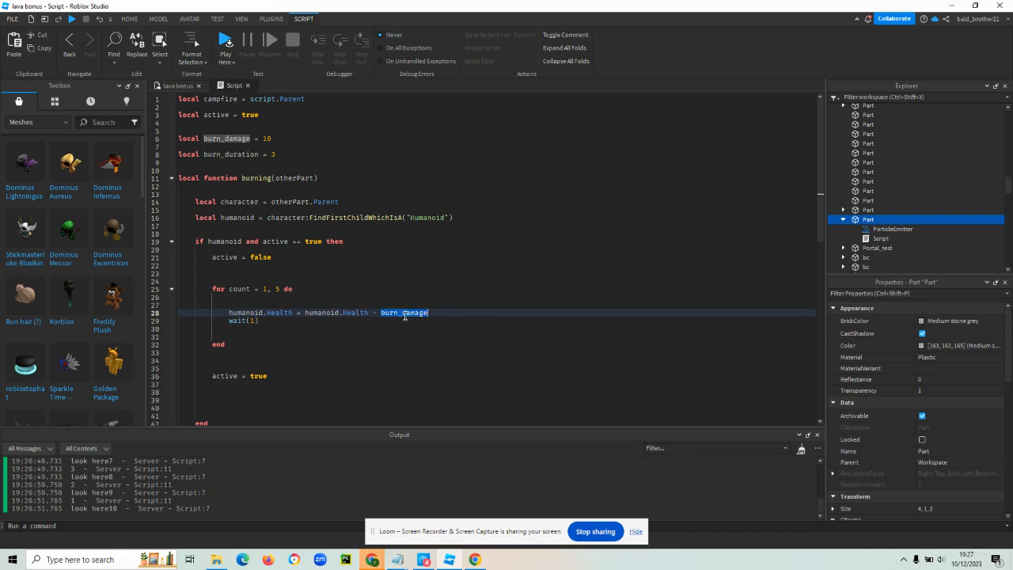
type("burn_duration")
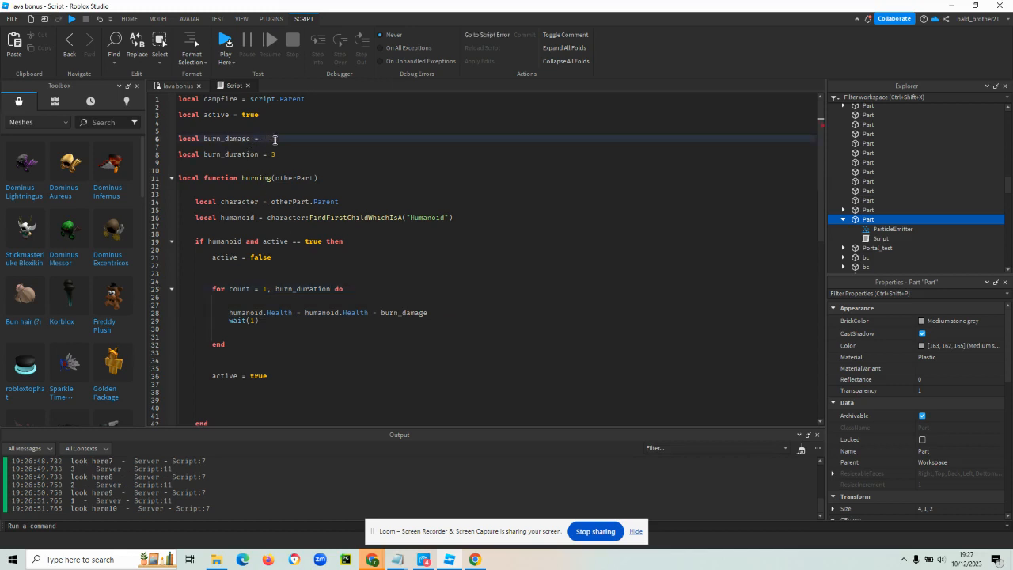
- Change burn_damage from 10 to 5 and burn_duration from 3 to 10
type("5")
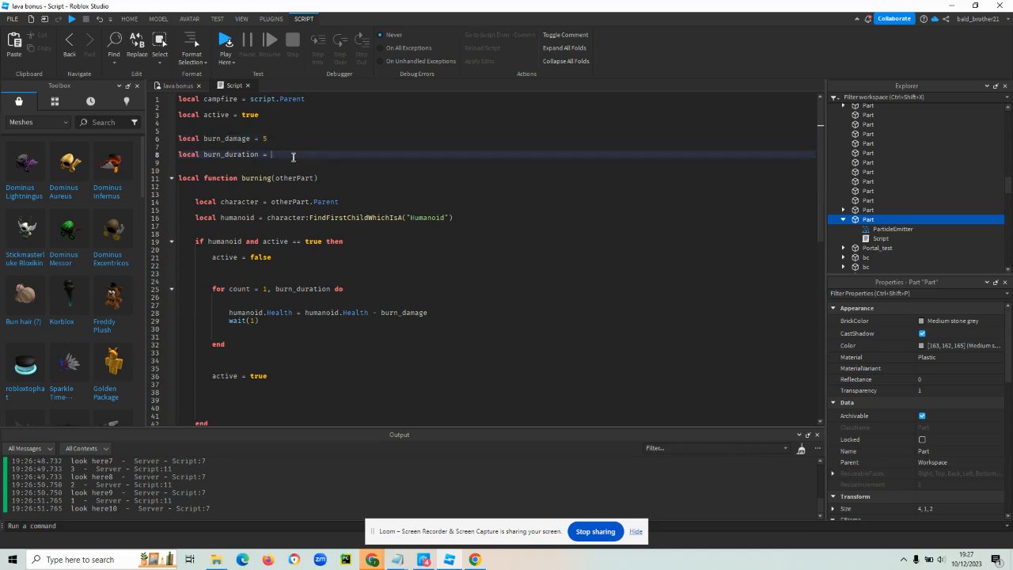
type("10")
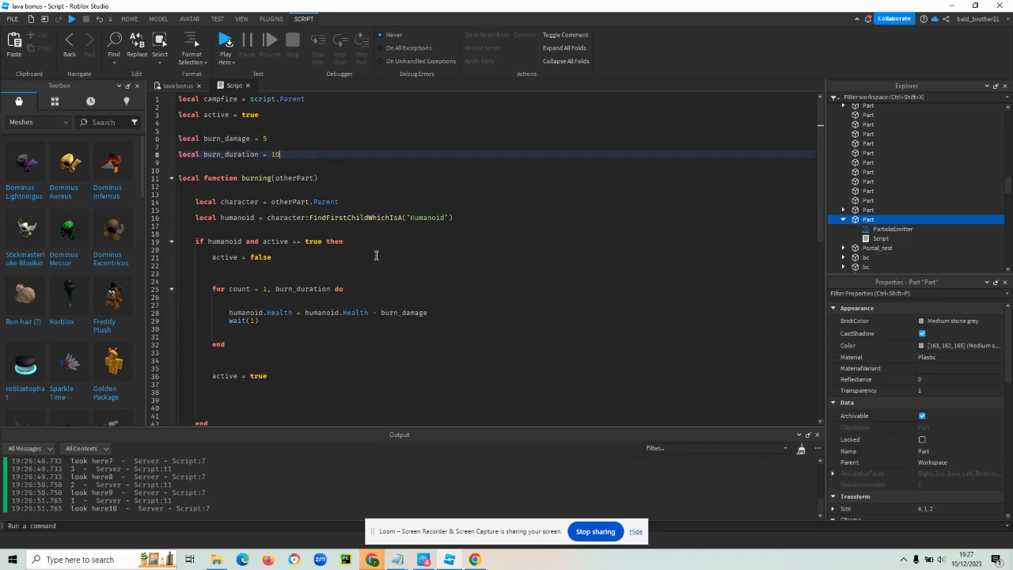